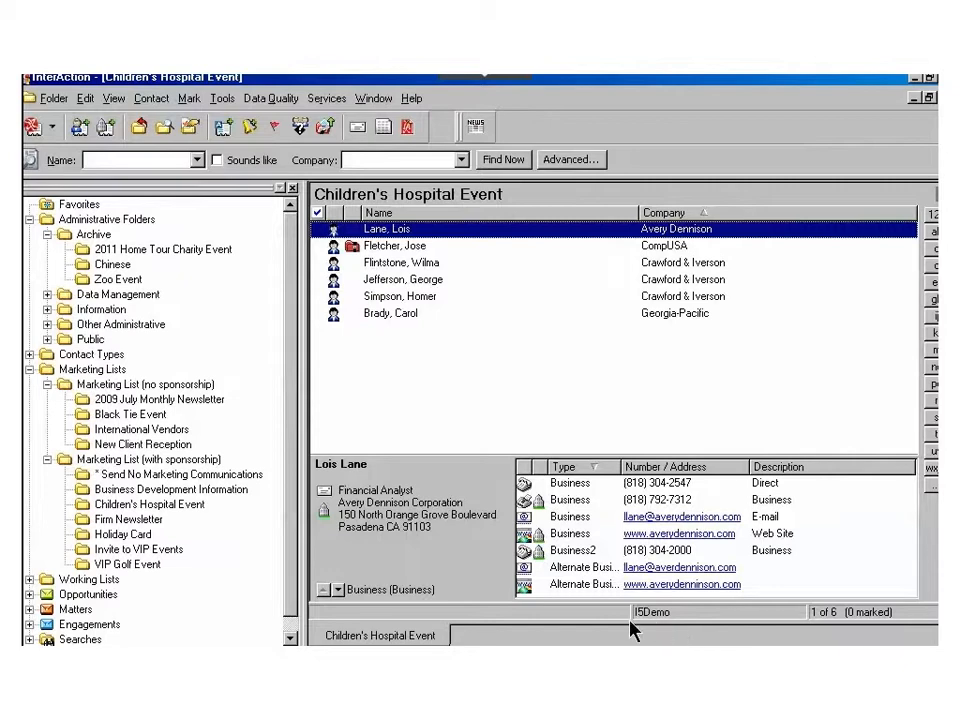
{"action": "mouse_move", "coordinate": [290, 504]}
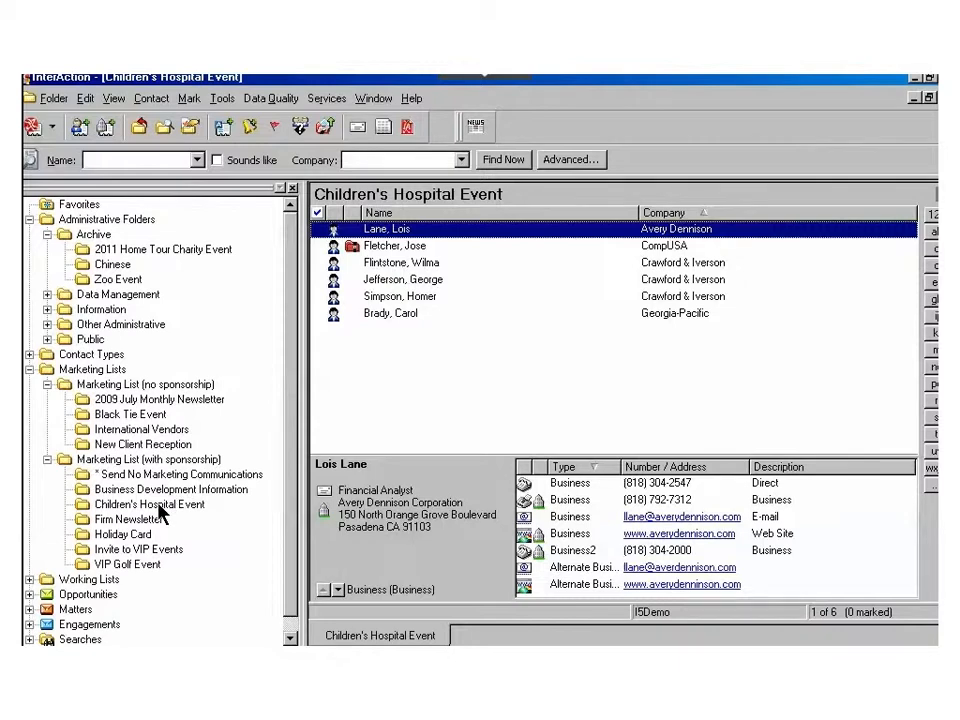
- Bring up the context menu for the Children's Hospital Event list under Marketing Lists
{"action": "right_click", "coordinate": [150, 504]}
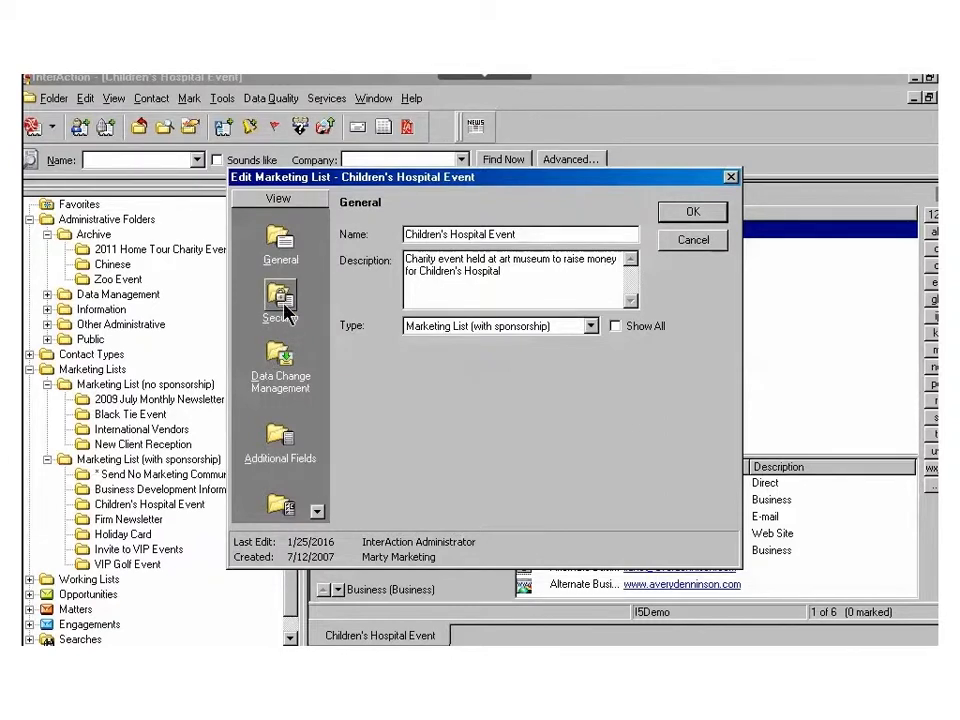
- Show the Security view listing Chicago Office and Marty Marking as accessors
{"action": "left_click", "coordinate": [280, 302]}
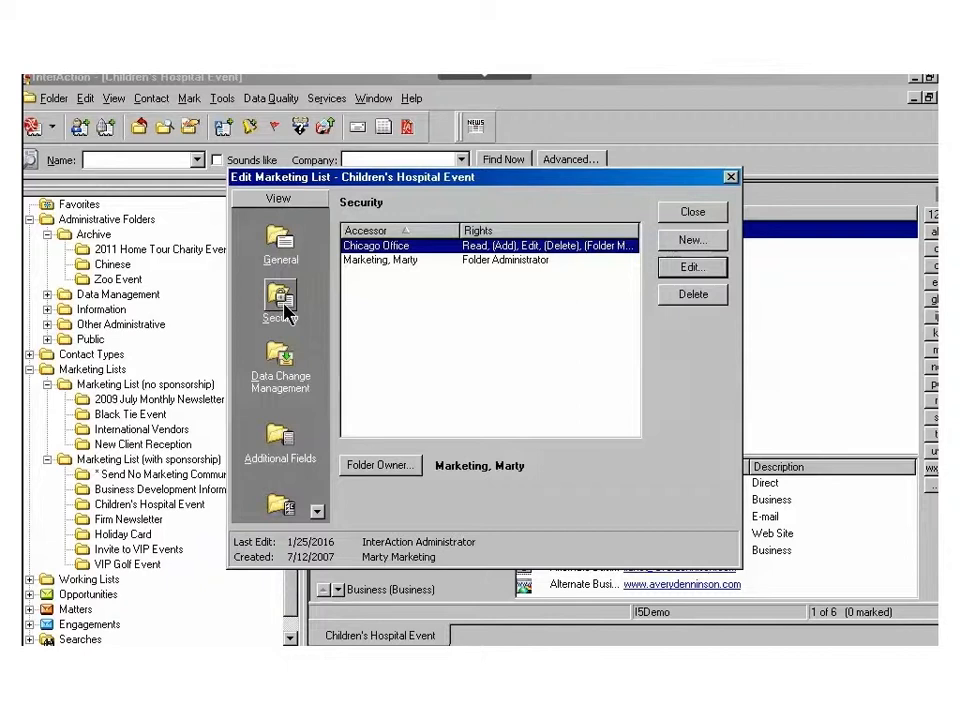
{"action": "mouse_move", "coordinate": [376, 476]}
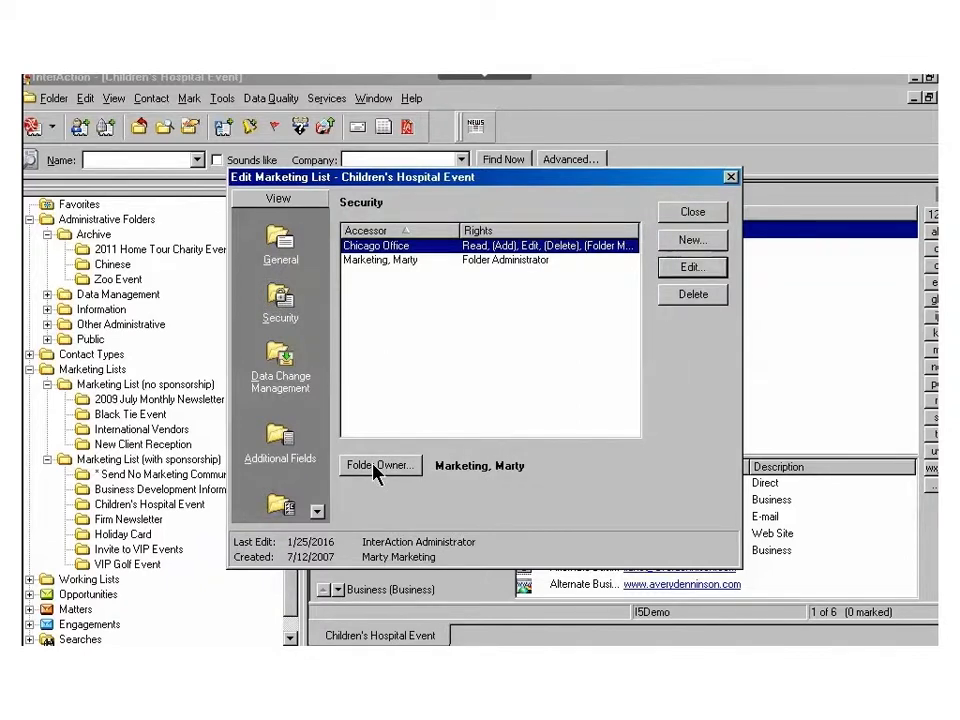
- Change the Folder Owner to IAADMIN and confirm the ownership transfer
{"action": "left_click", "coordinate": [380, 464]}
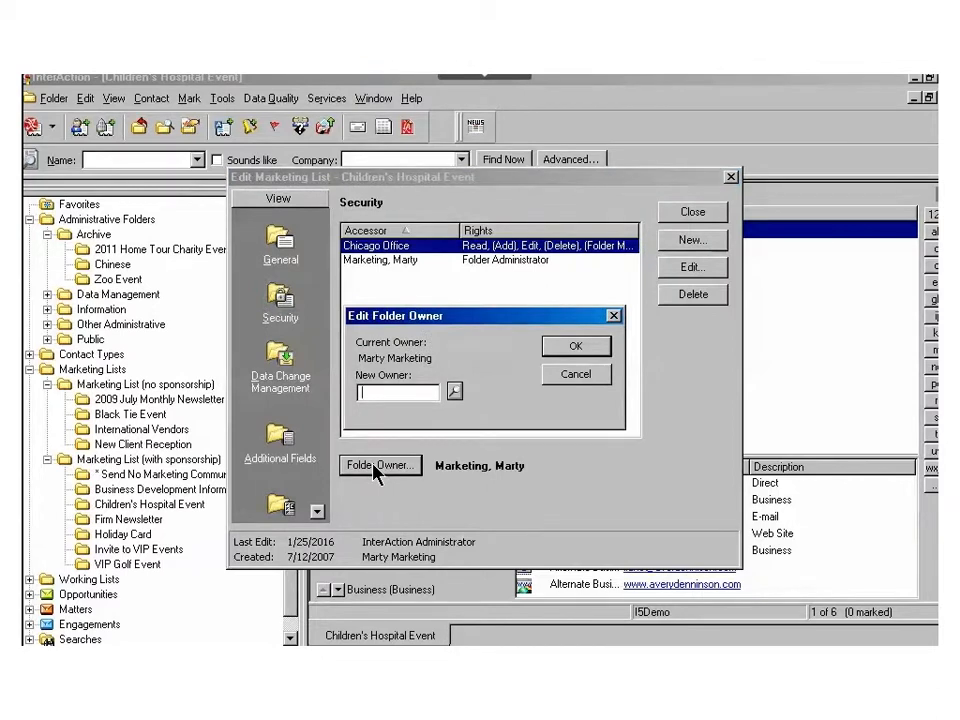
{"action": "type", "text": "IAADMIN"}
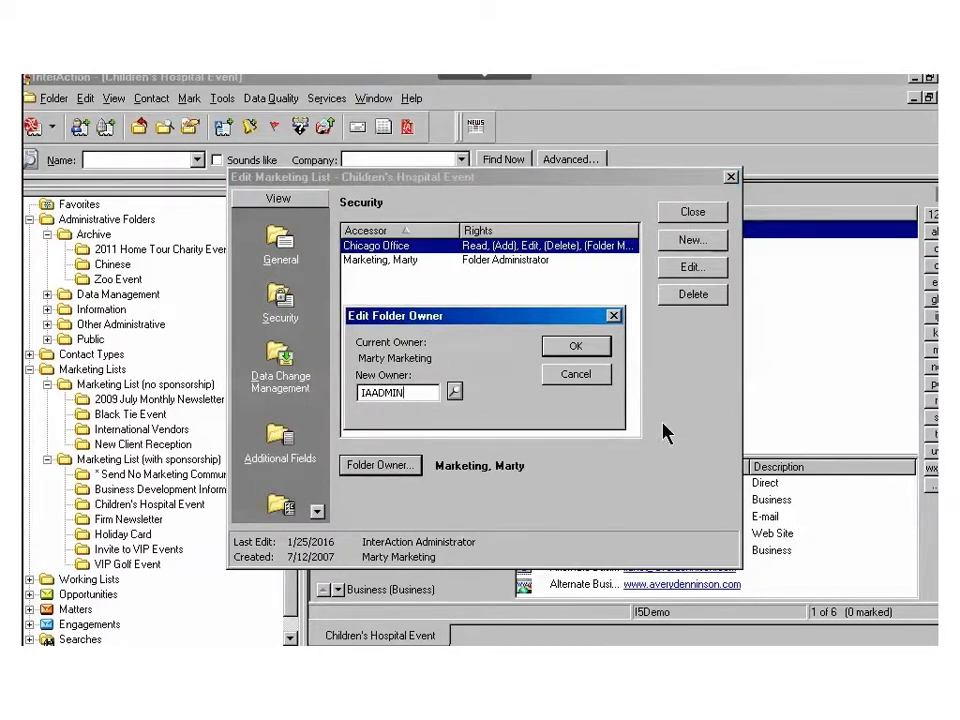
{"action": "left_click", "coordinate": [576, 344]}
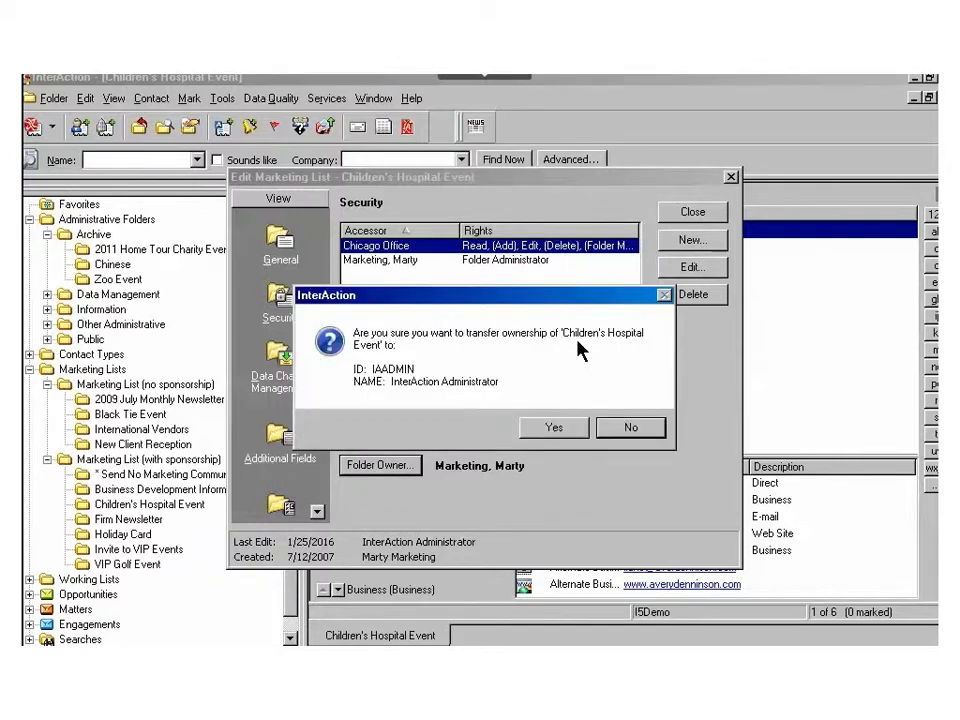
{"action": "left_click", "coordinate": [554, 428]}
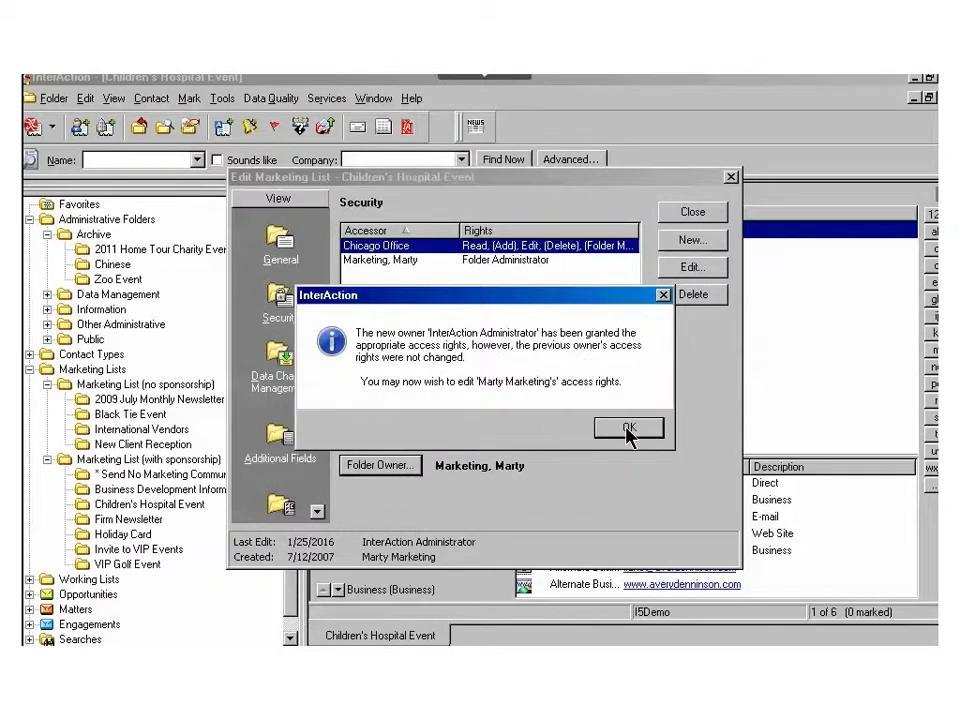
{"action": "left_click", "coordinate": [628, 428]}
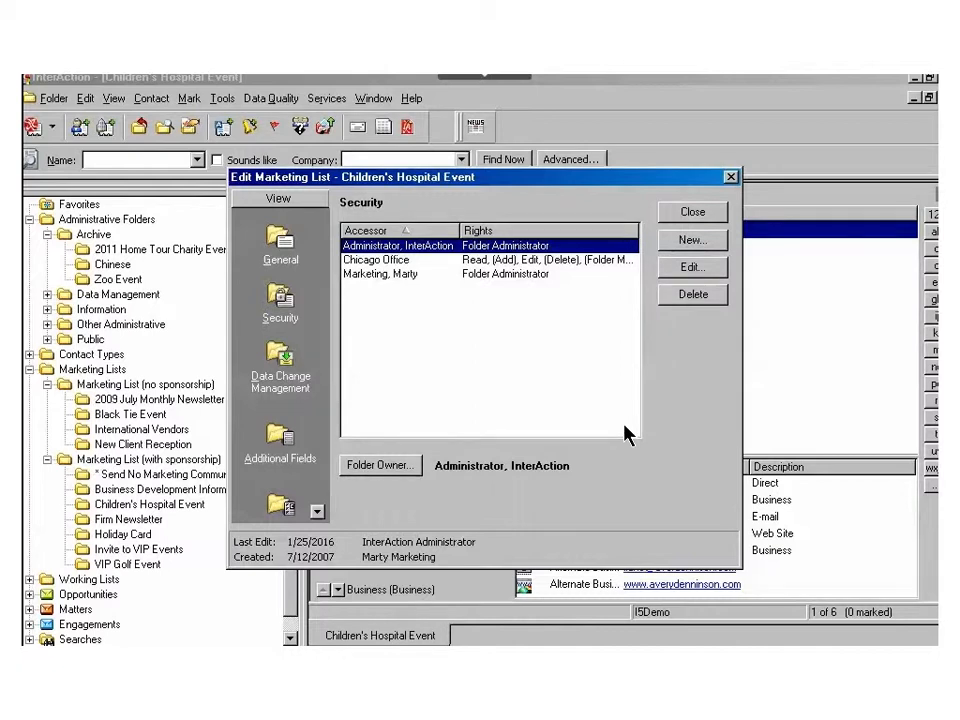
{"action": "mouse_move", "coordinate": [632, 328]}
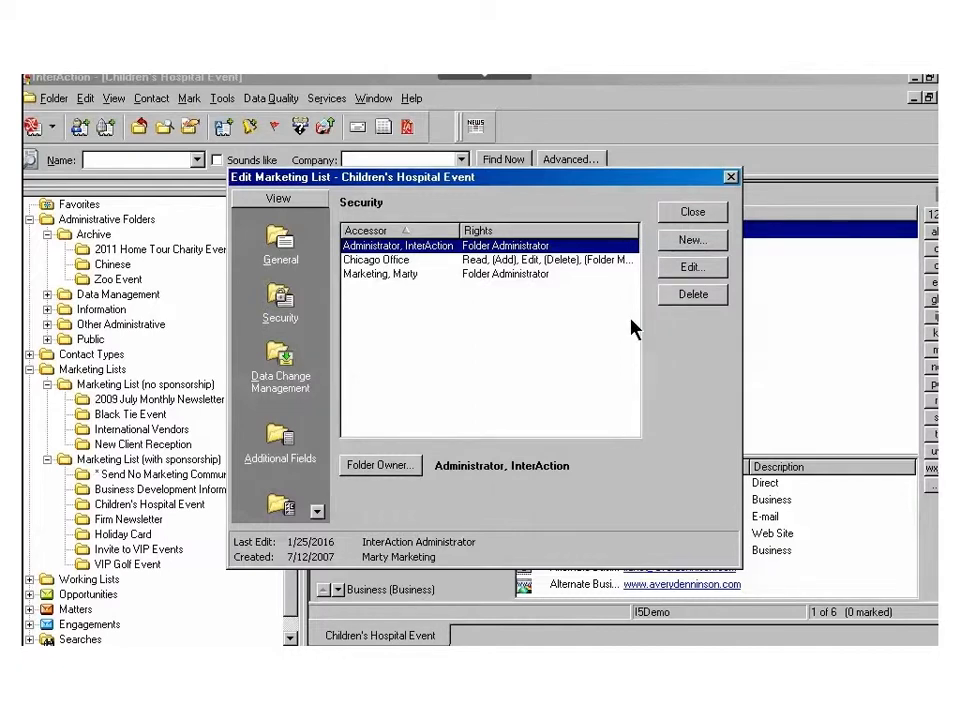
{"action": "mouse_move", "coordinate": [612, 270]}
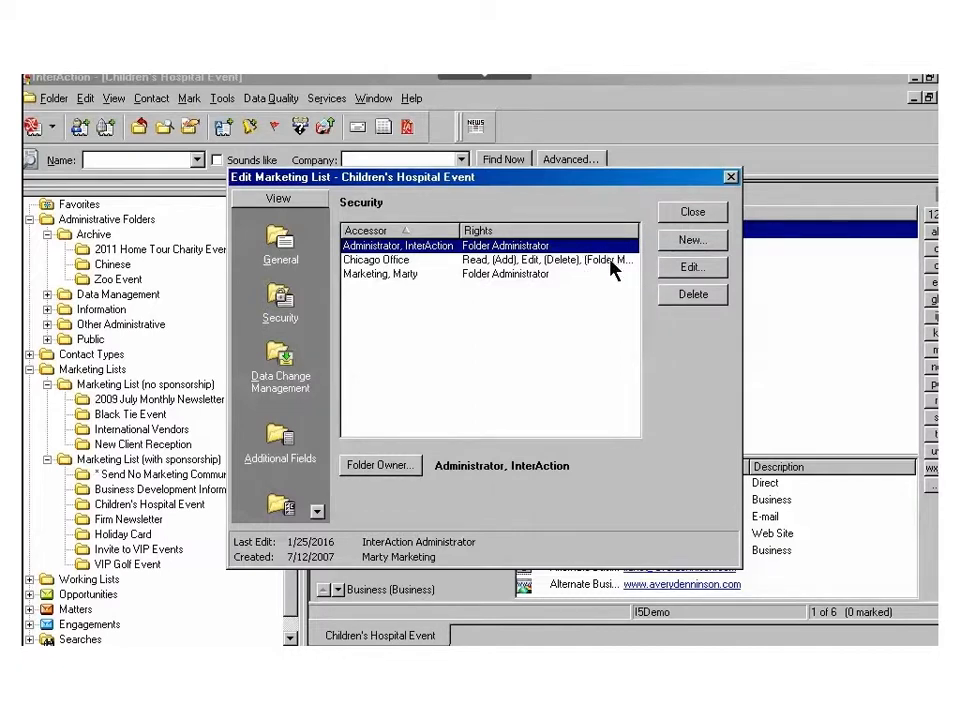
- Delete the Chicago Office and Marketing access entries, leaving only the administrator
{"action": "left_click", "coordinate": [400, 260]}
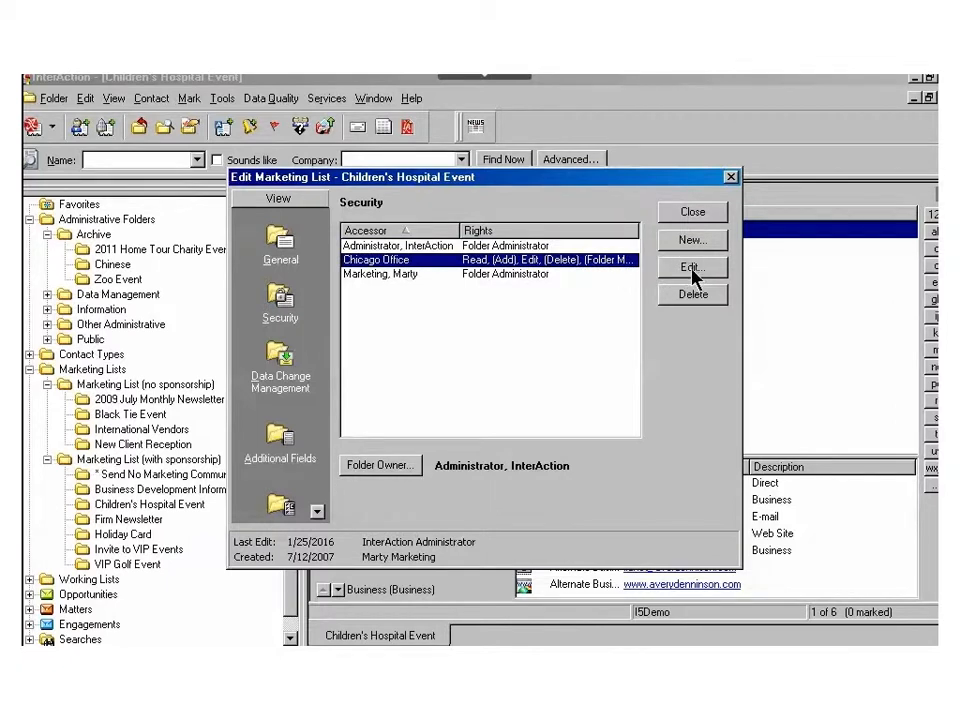
{"action": "left_click", "coordinate": [692, 294]}
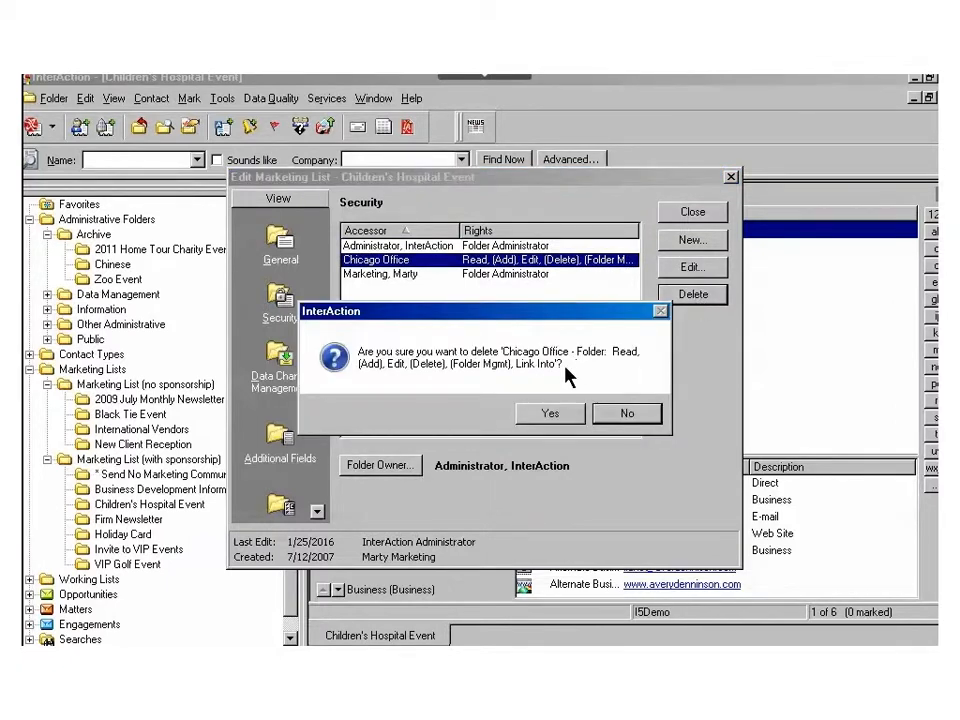
{"action": "left_click", "coordinate": [550, 412]}
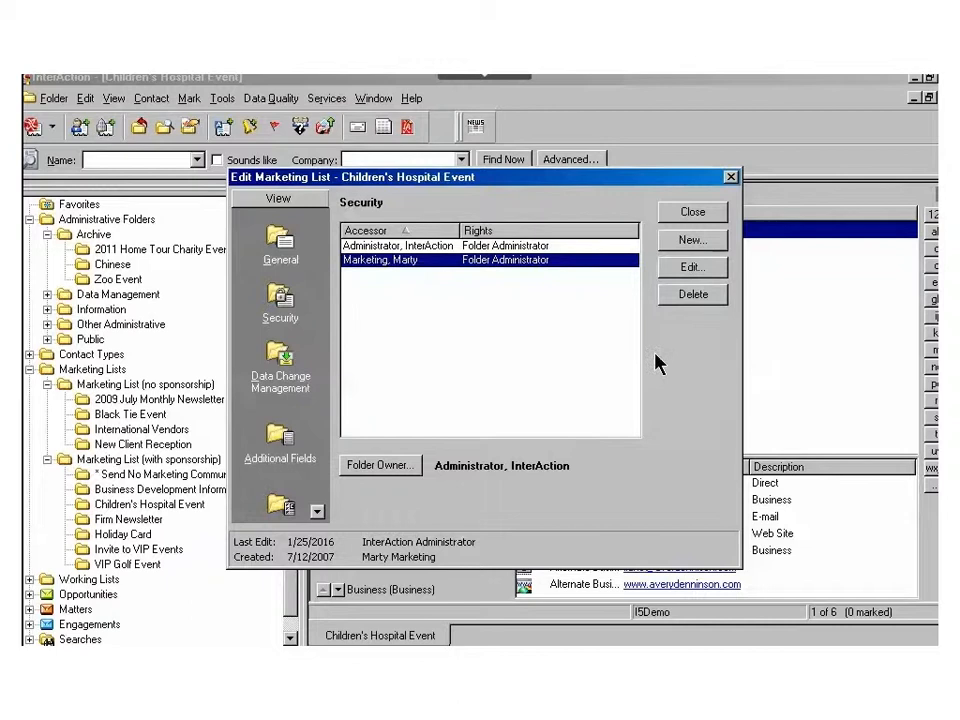
{"action": "mouse_move", "coordinate": [672, 300]}
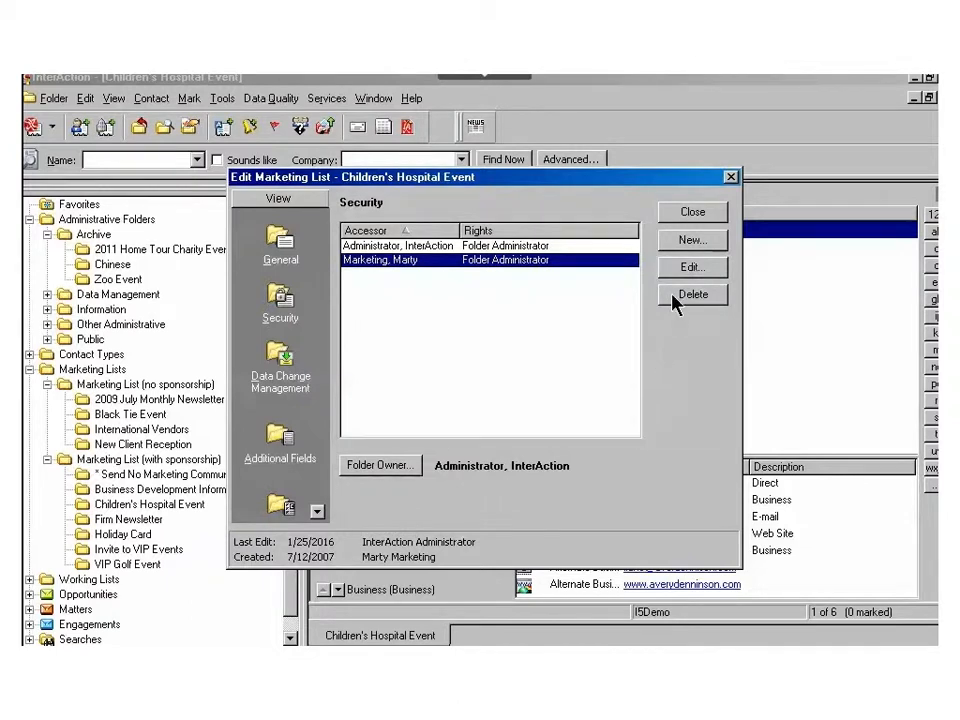
{"action": "left_click", "coordinate": [692, 294]}
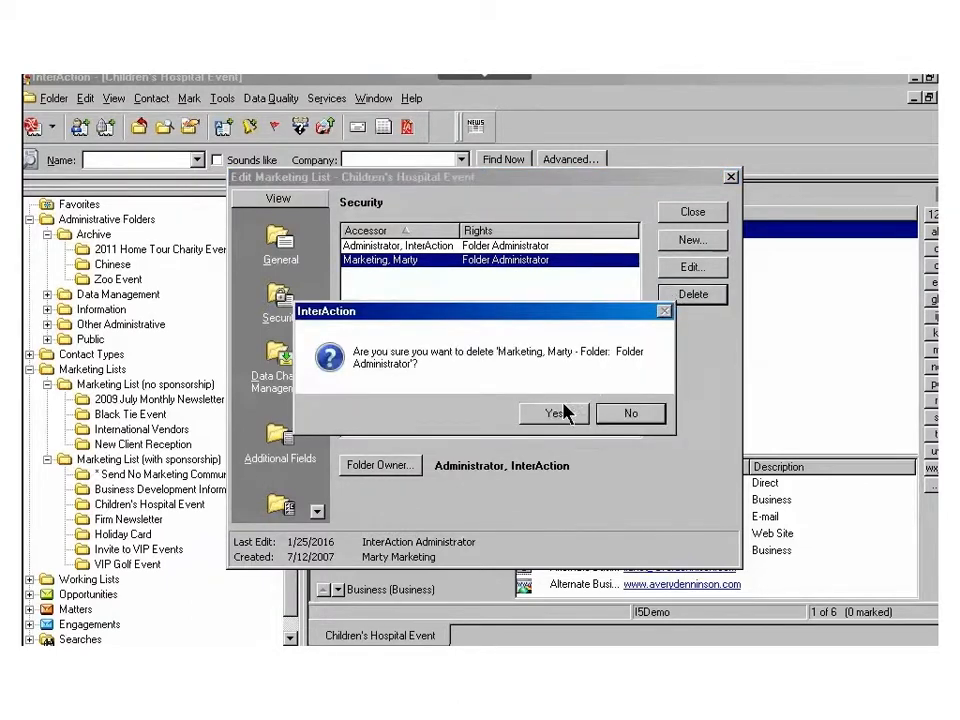
{"action": "left_click", "coordinate": [552, 412]}
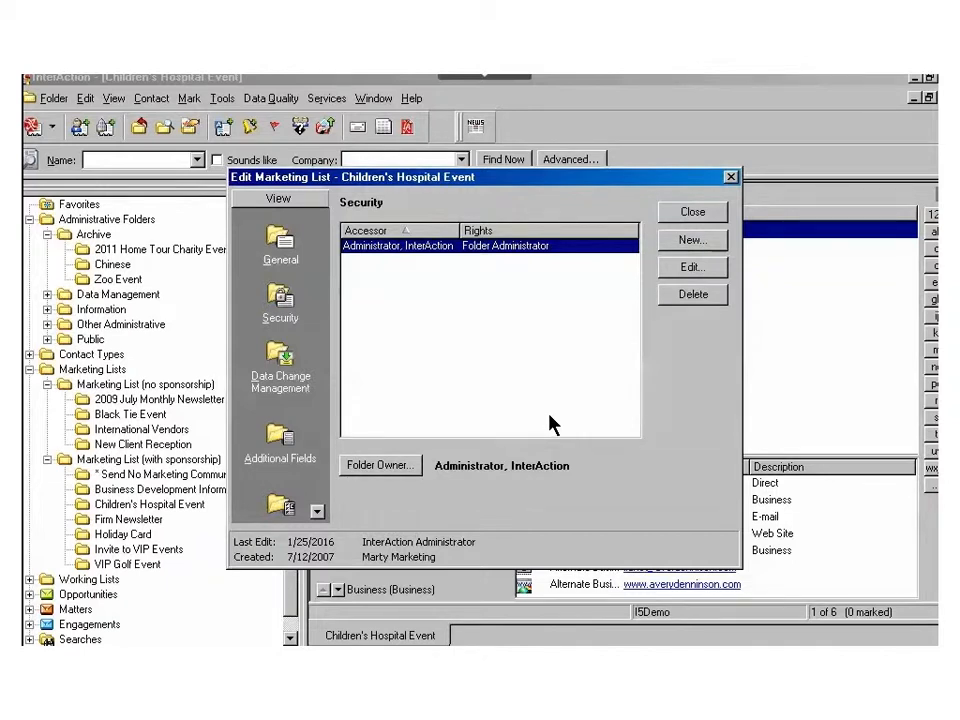
{"action": "mouse_move", "coordinate": [344, 308]}
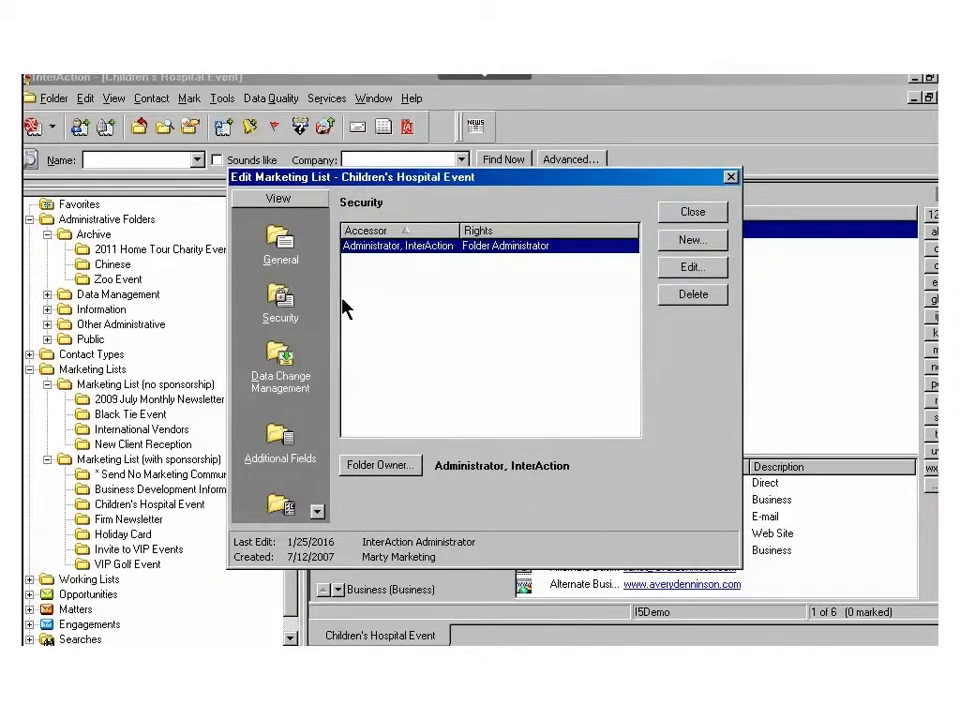
{"action": "mouse_move", "coordinate": [292, 284]}
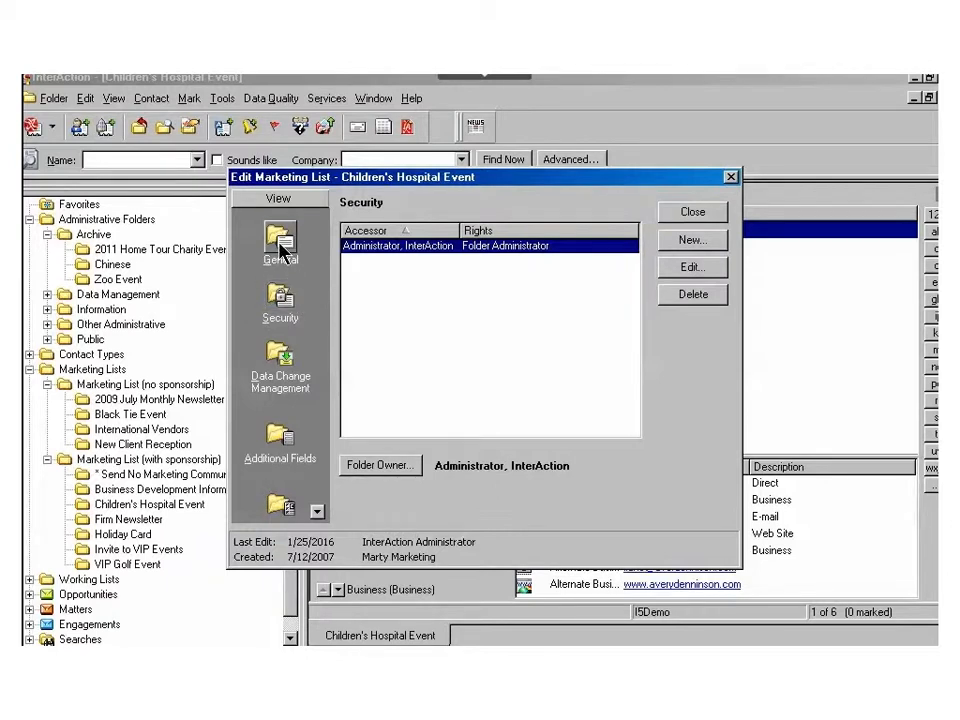
- In General, prefix the Name with 'Archived Jan. 2016 - ' before Children's Hospital Event
{"action": "left_click", "coordinate": [280, 240]}
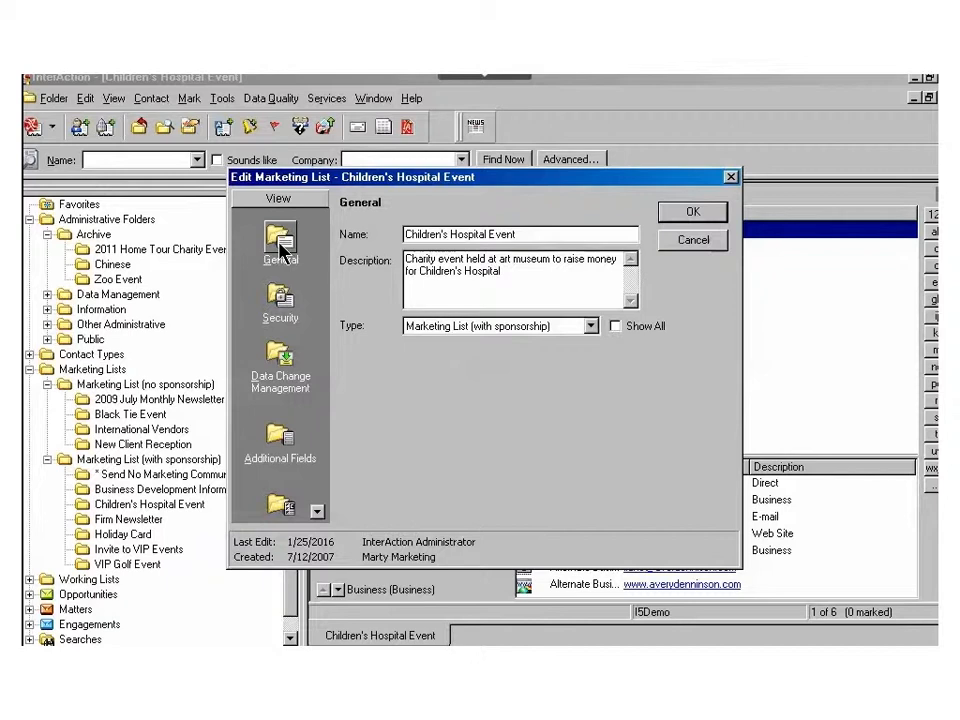
{"action": "left_click", "coordinate": [460, 234]}
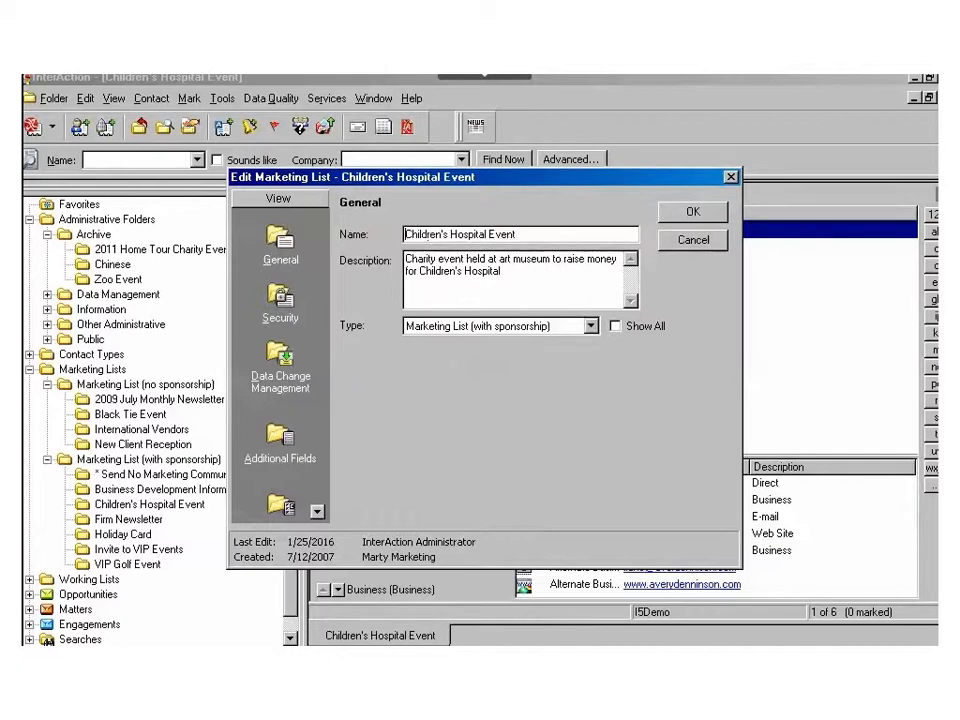
{"action": "type", "text": "Archived"}
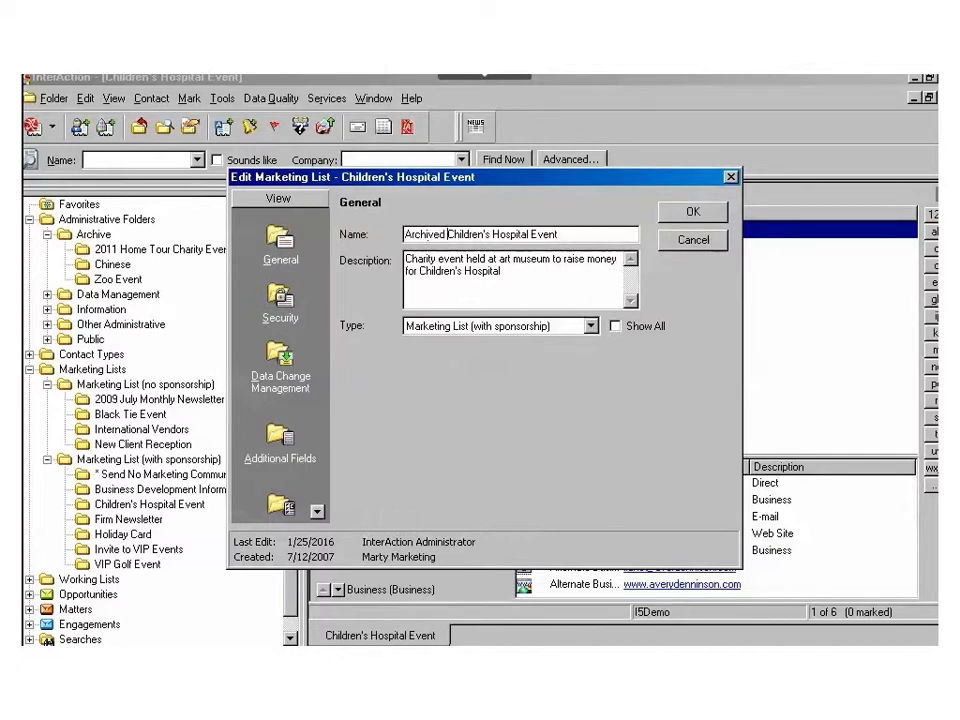
{"action": "type", "text": "Jan. 2016 -"}
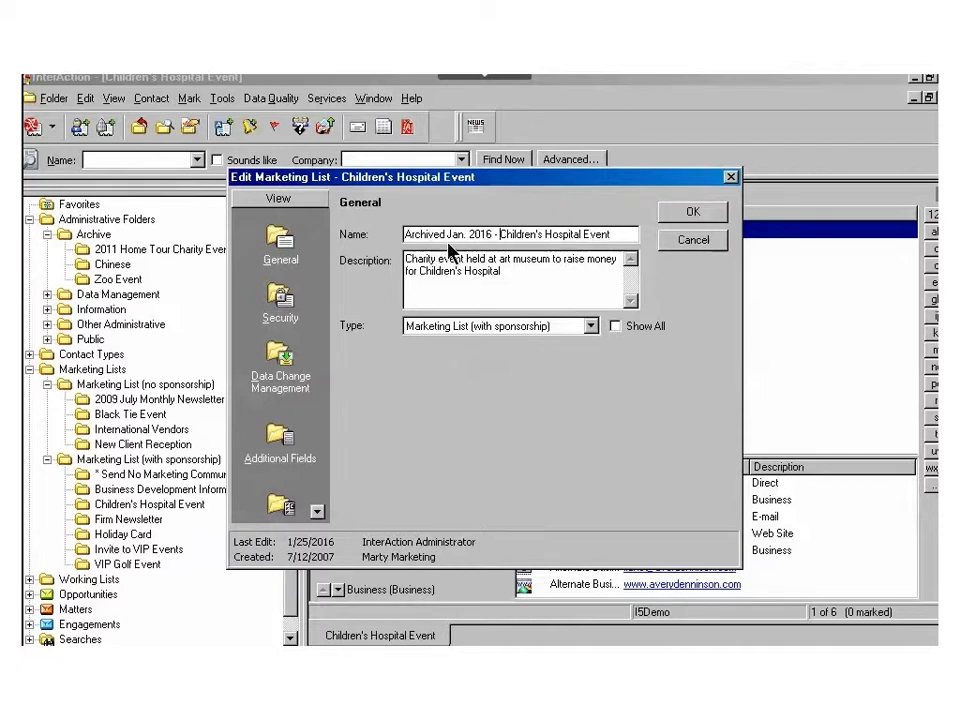
{"action": "mouse_move", "coordinate": [364, 362]}
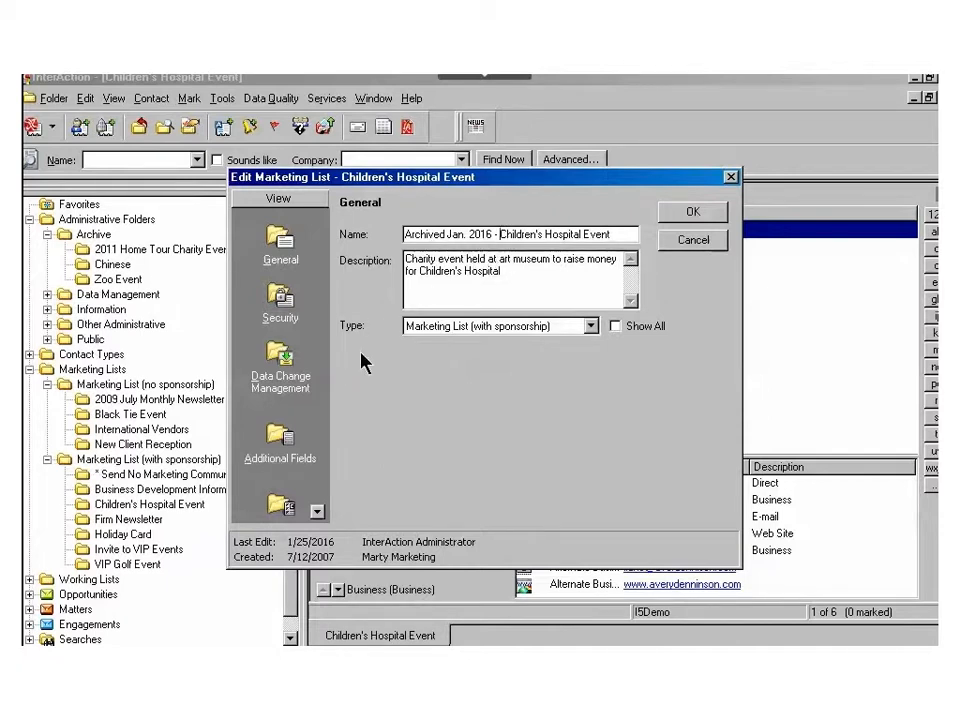
{"action": "mouse_move", "coordinate": [544, 344]}
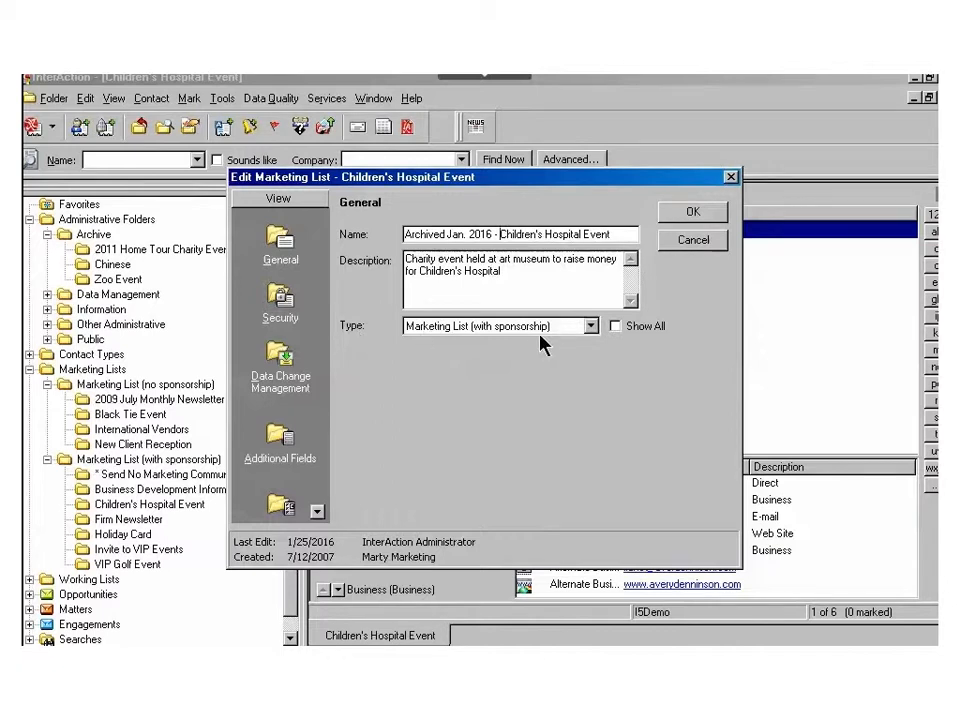
- With Show All ticked, set Type to Administrative Folder - Archive and save with OK
{"action": "left_click", "coordinate": [592, 326]}
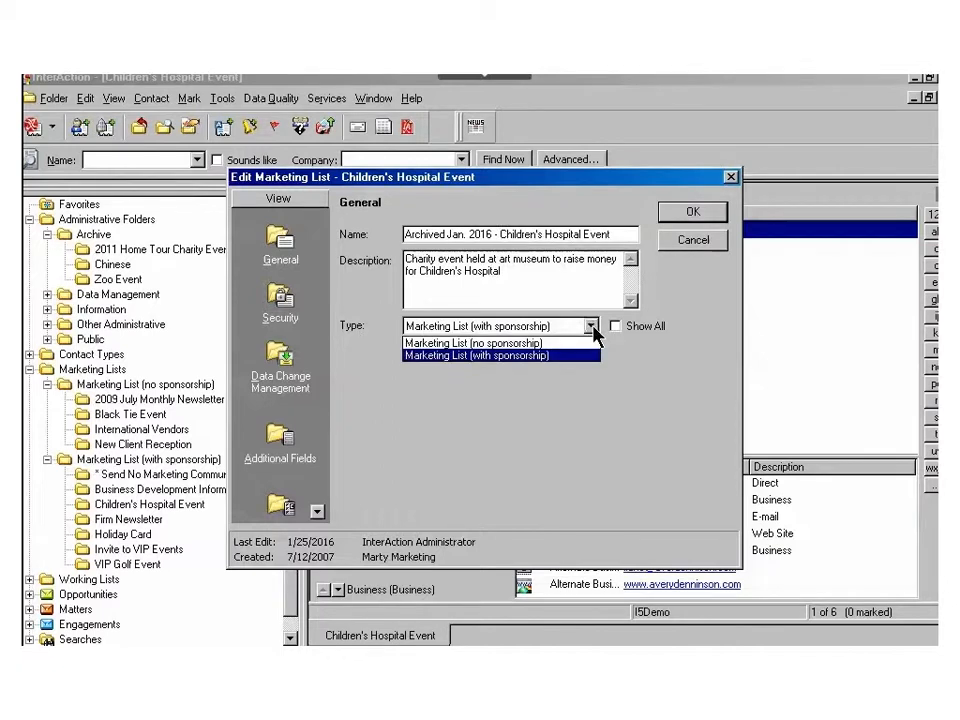
{"action": "left_click", "coordinate": [494, 356]}
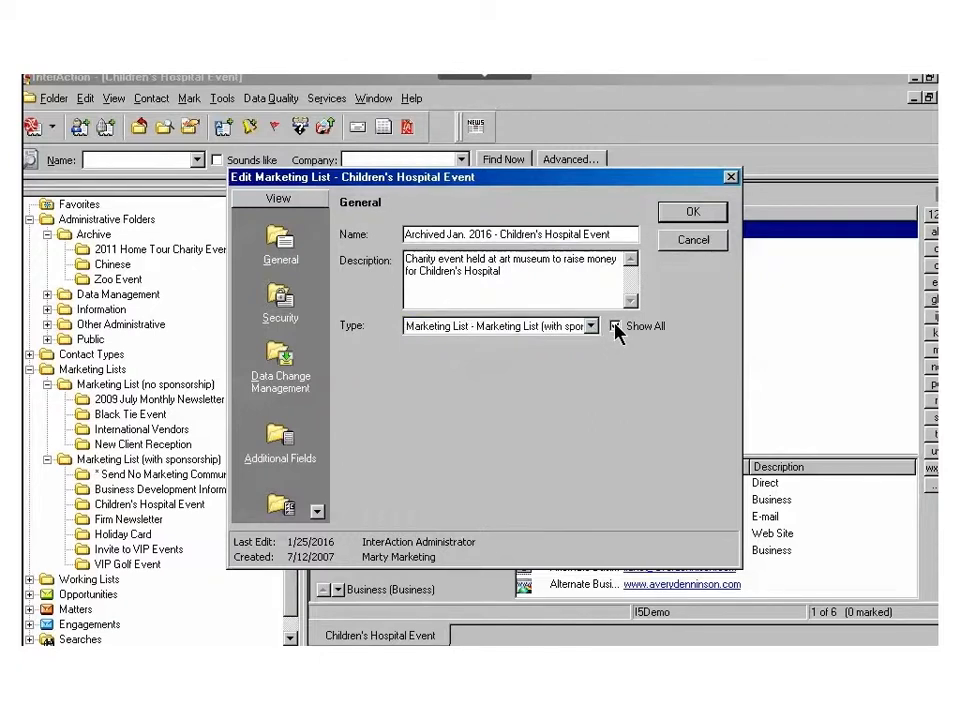
{"action": "left_click", "coordinate": [616, 326]}
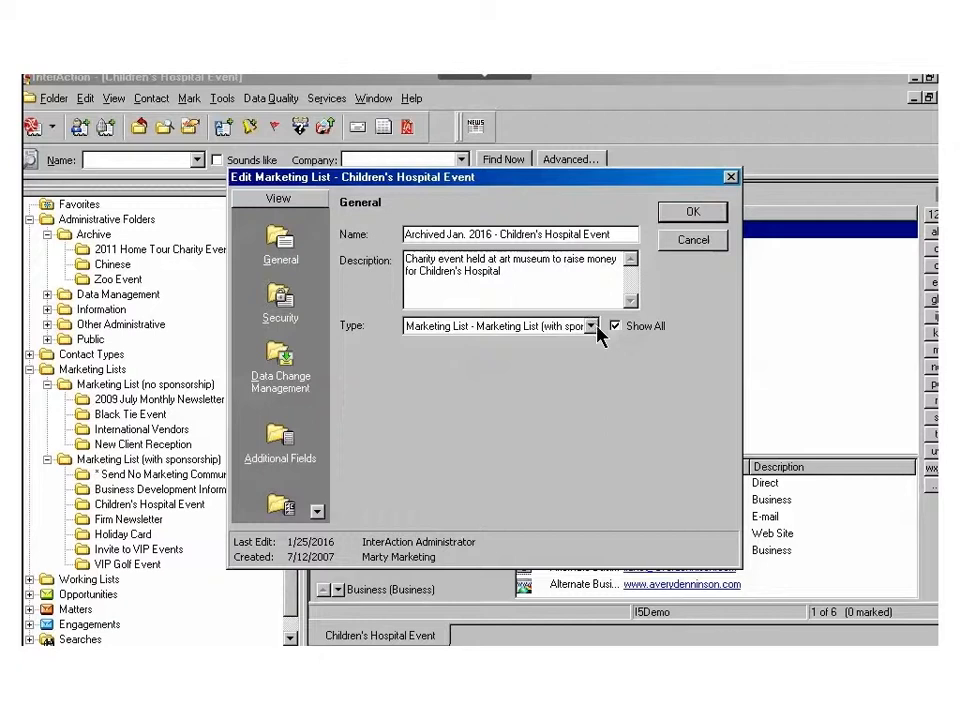
{"action": "left_click", "coordinate": [592, 326]}
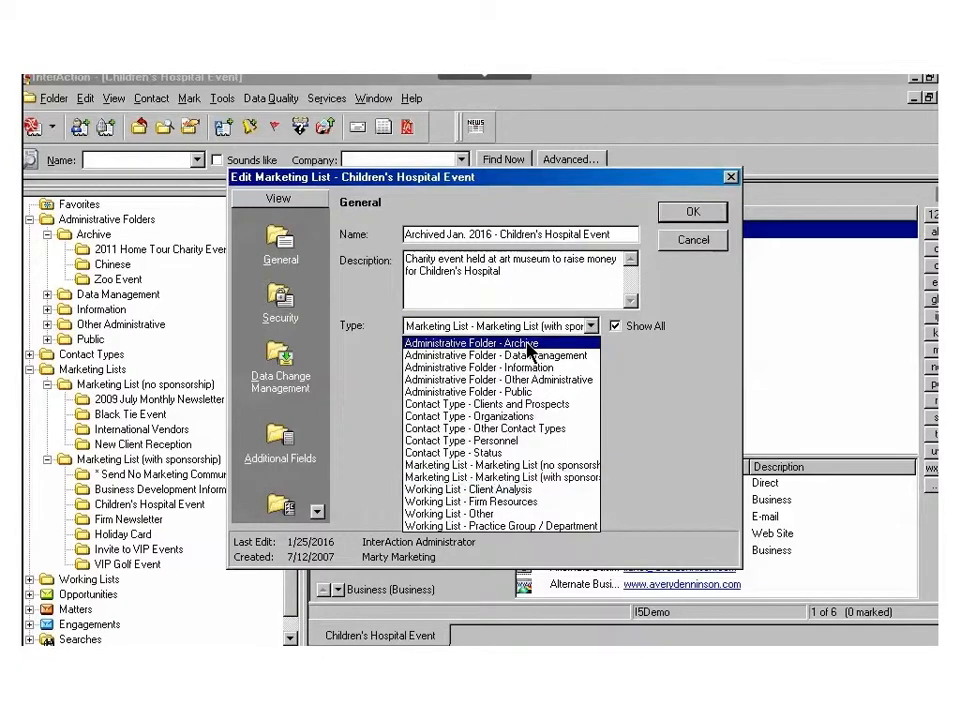
{"action": "left_click", "coordinate": [472, 344]}
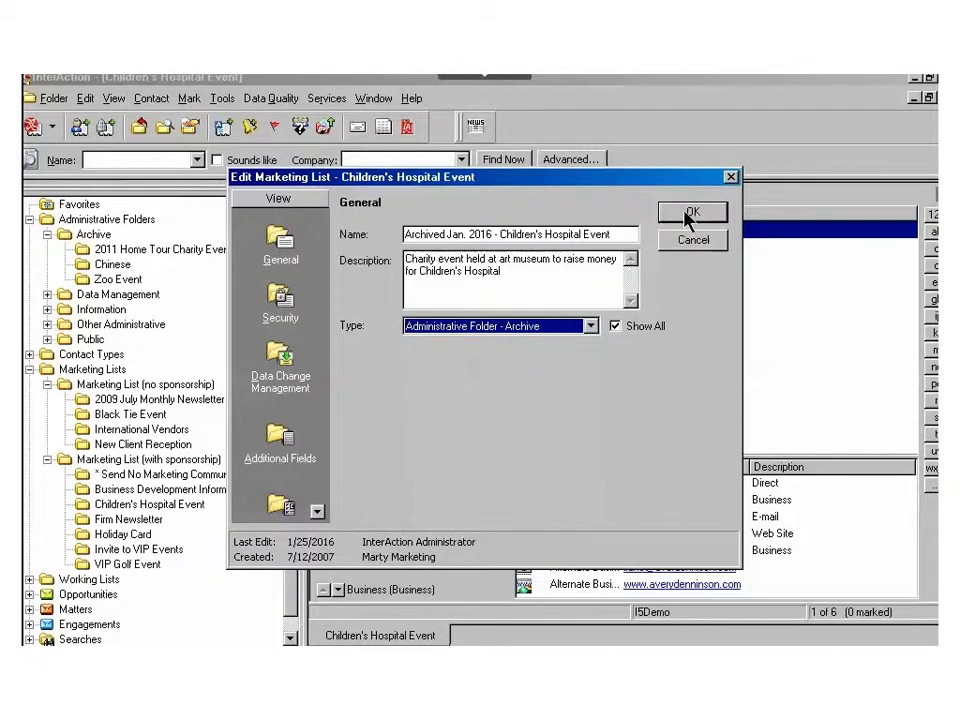
{"action": "left_click", "coordinate": [692, 212]}
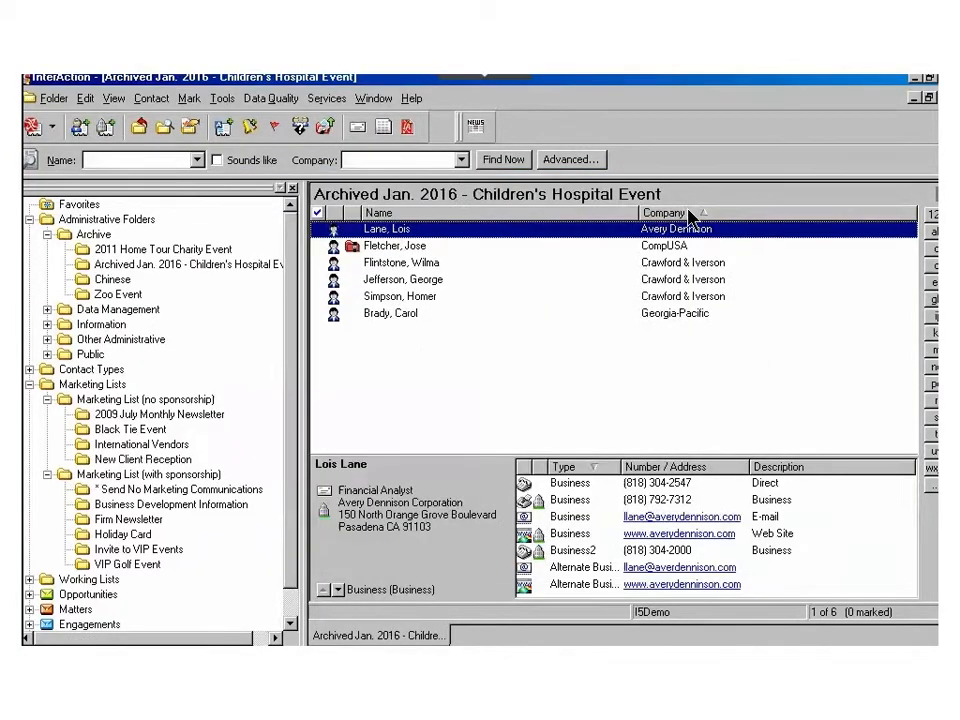
{"action": "mouse_move", "coordinate": [146, 522]}
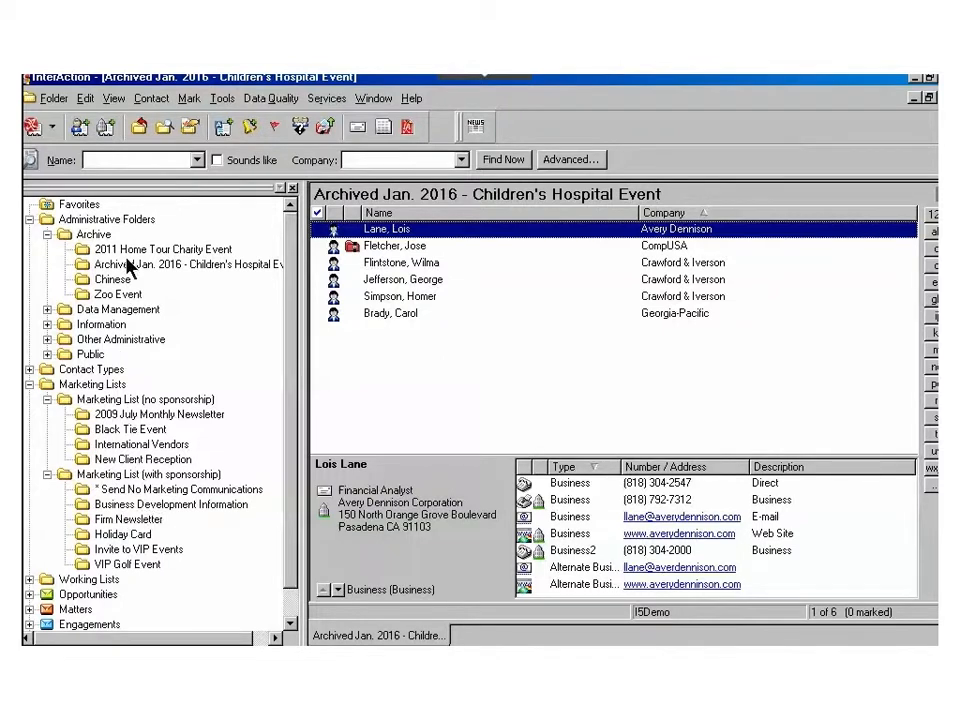
{"action": "left_click", "coordinate": [140, 264]}
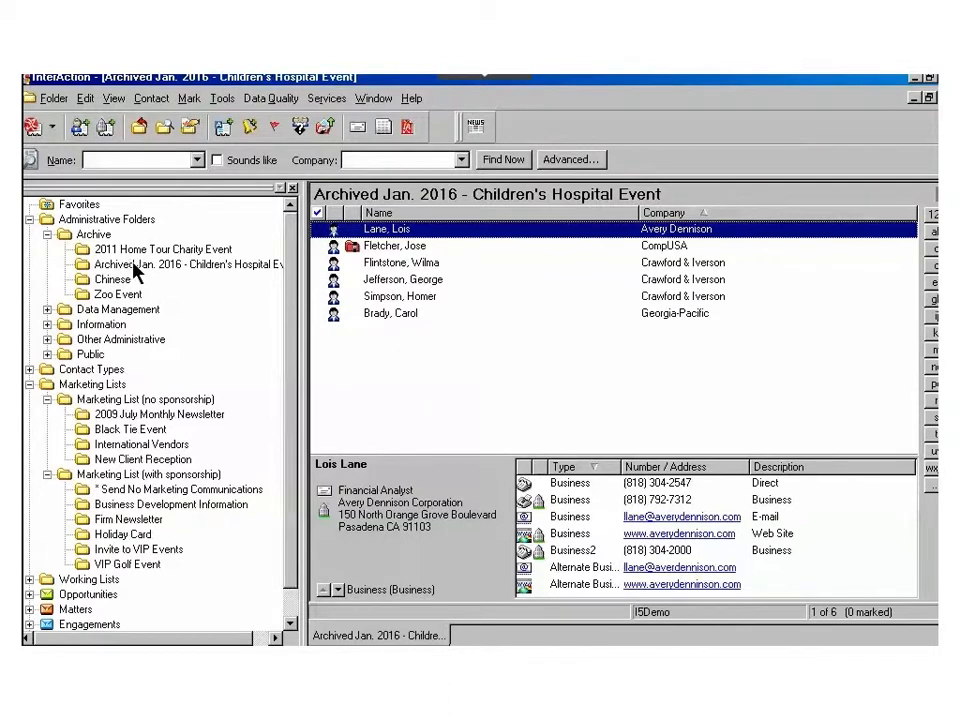
- Edit the archived folder and set its Type to Marketing List (with sponsorship) via Show All
{"action": "right_click", "coordinate": [150, 264]}
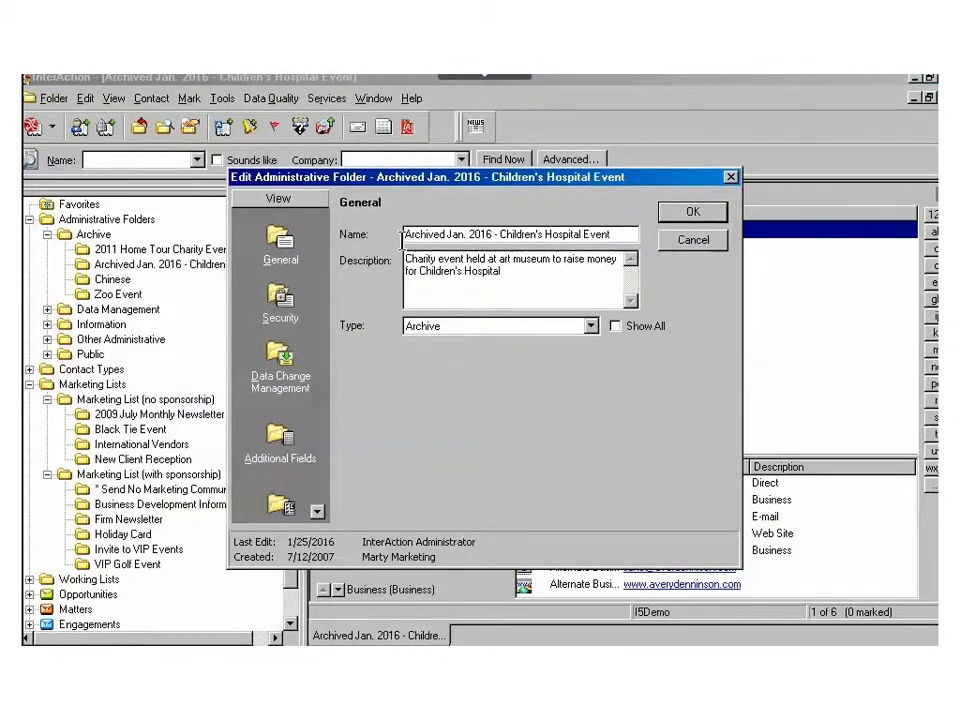
{"action": "mouse_move", "coordinate": [436, 258]}
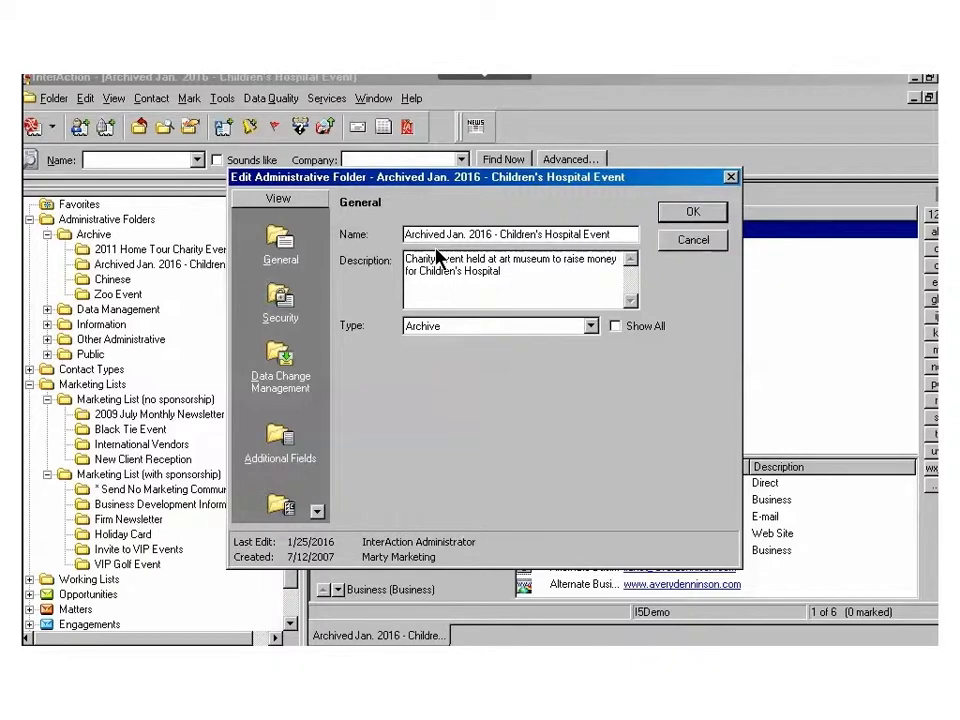
{"action": "mouse_move", "coordinate": [540, 352]}
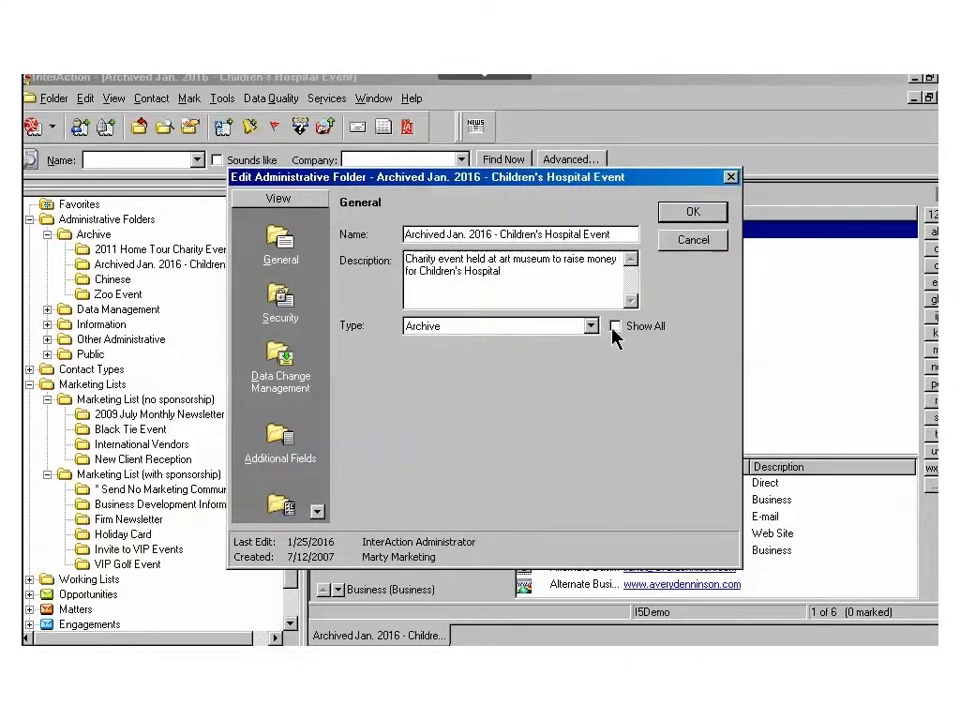
{"action": "left_click", "coordinate": [618, 326]}
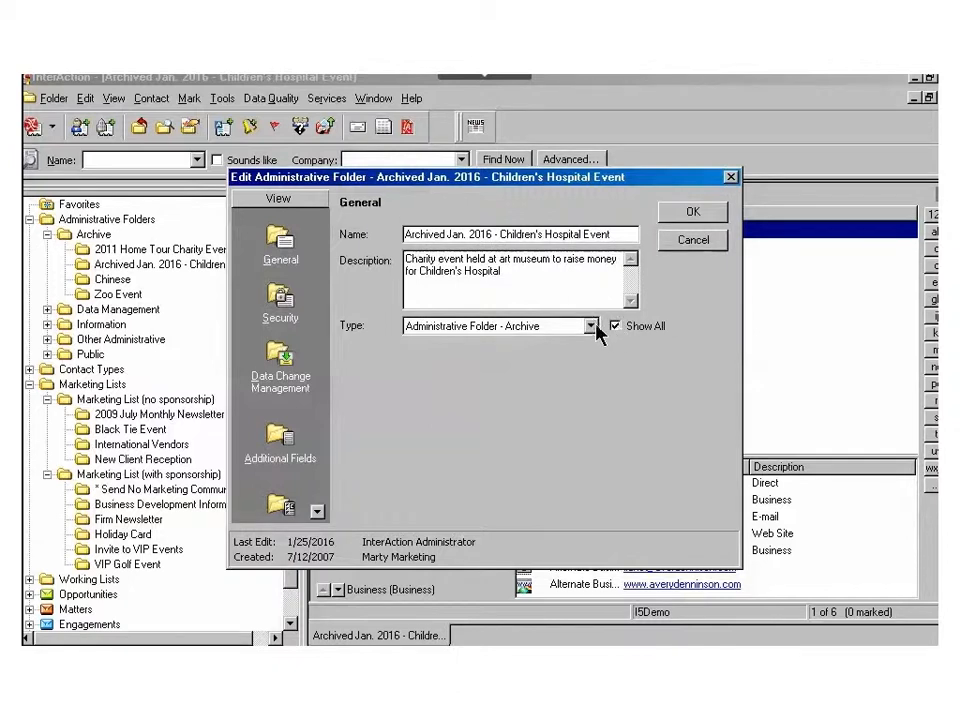
{"action": "left_click", "coordinate": [590, 326]}
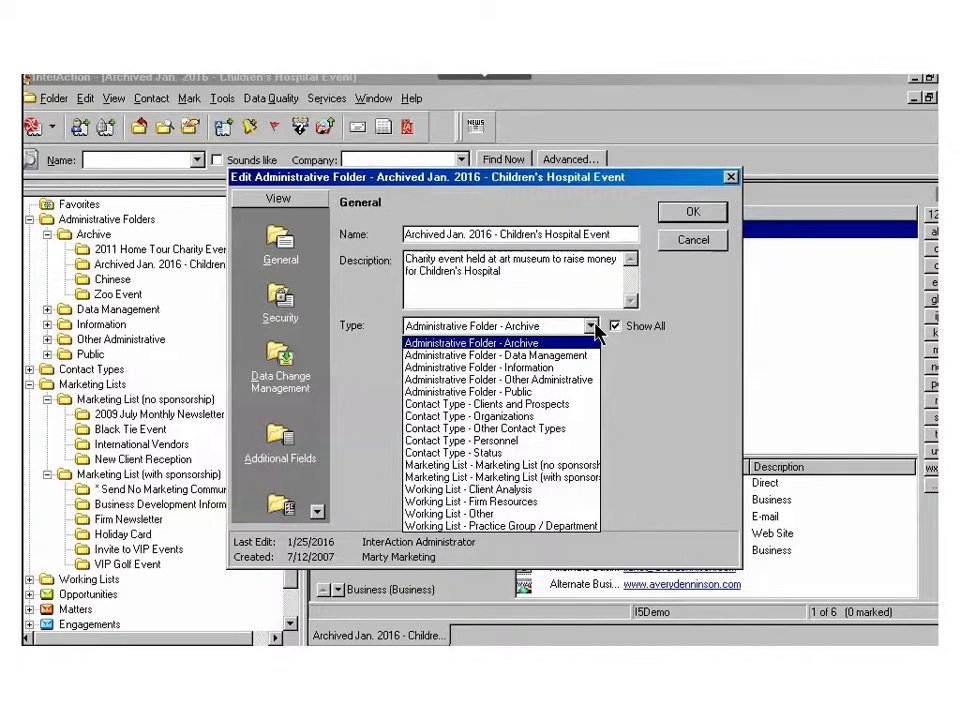
{"action": "mouse_move", "coordinate": [500, 464]}
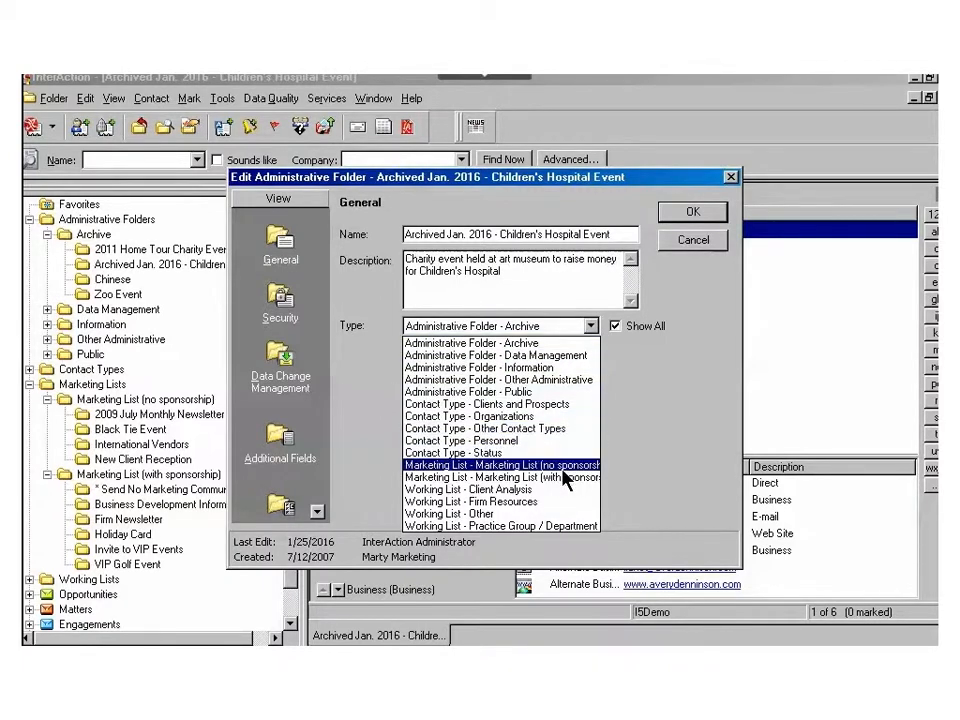
{"action": "left_click", "coordinate": [510, 476]}
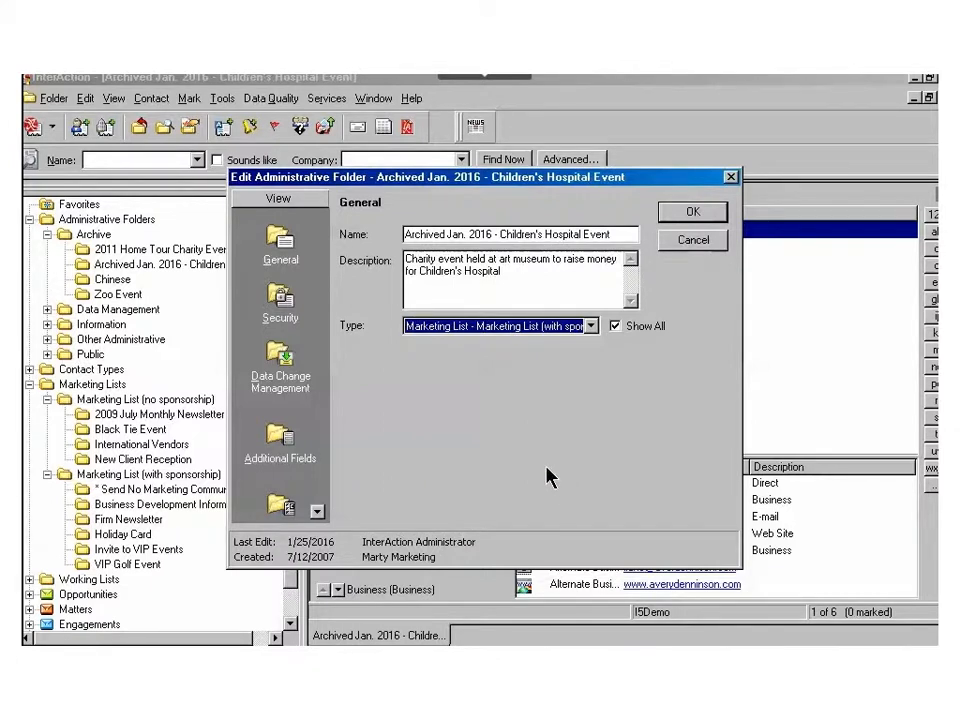
{"action": "mouse_move", "coordinate": [292, 318]}
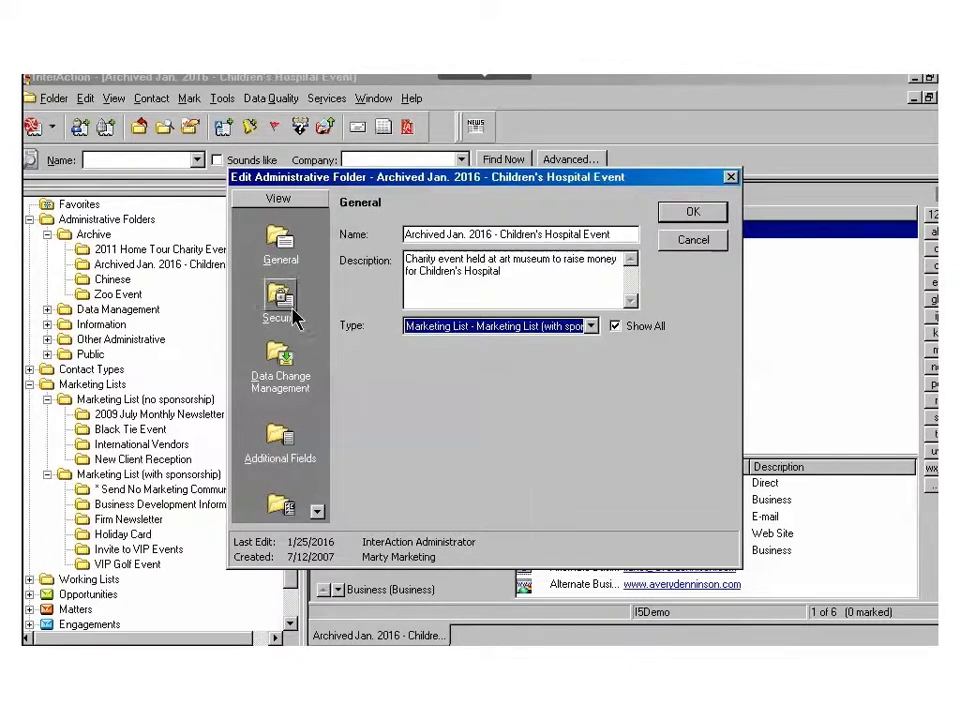
- In Security, add a Members of the Group entry for Marketing, apply, and view the restored list
{"action": "left_click", "coordinate": [280, 300]}
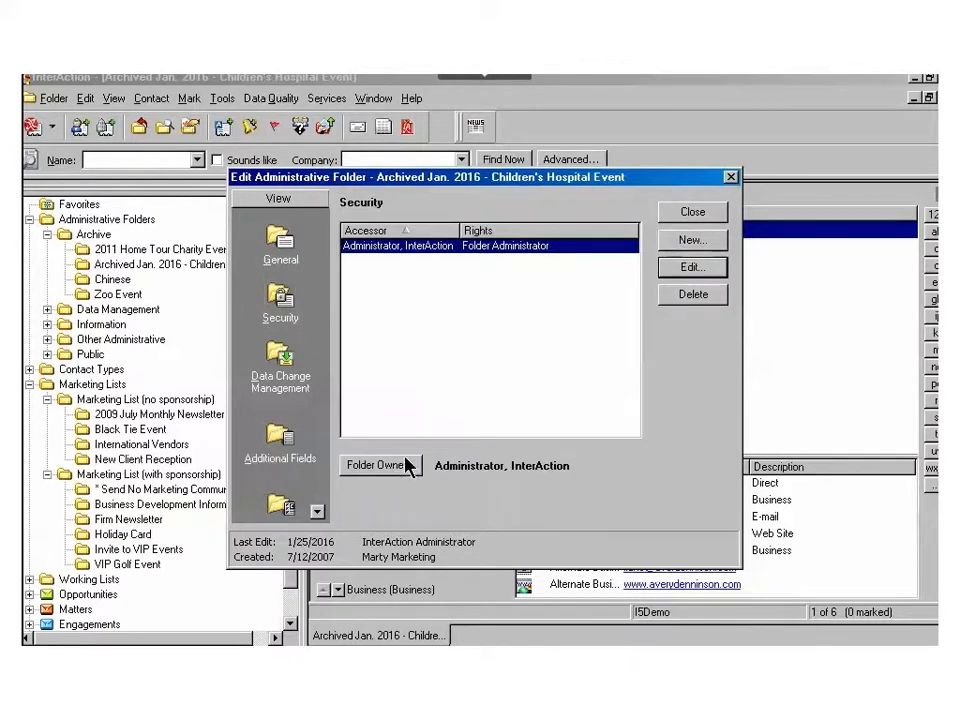
{"action": "mouse_move", "coordinate": [400, 472]}
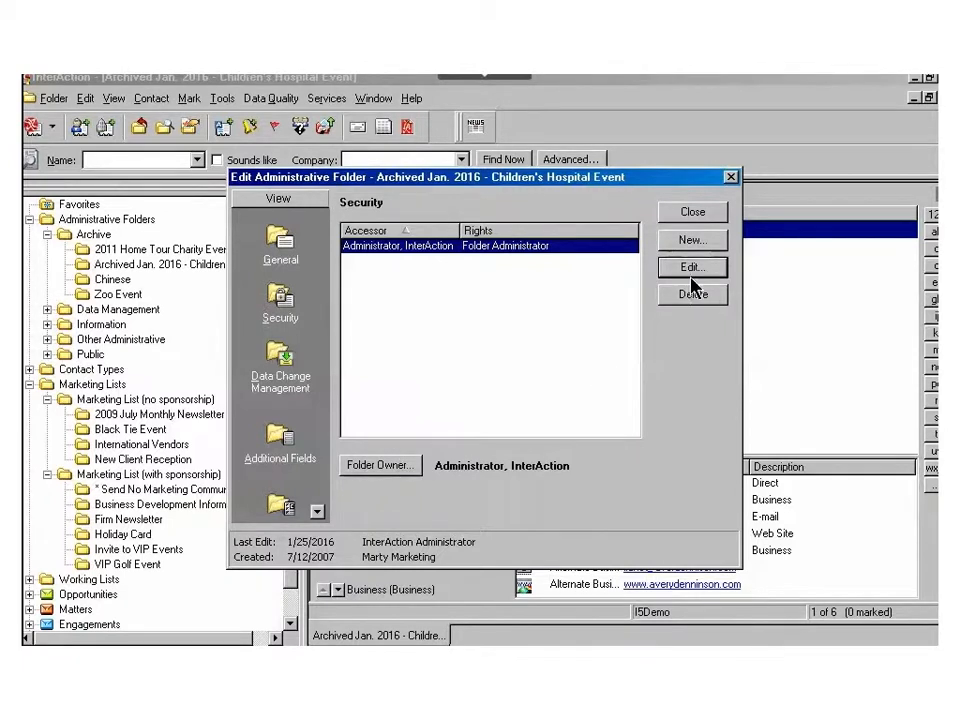
{"action": "left_click", "coordinate": [692, 240]}
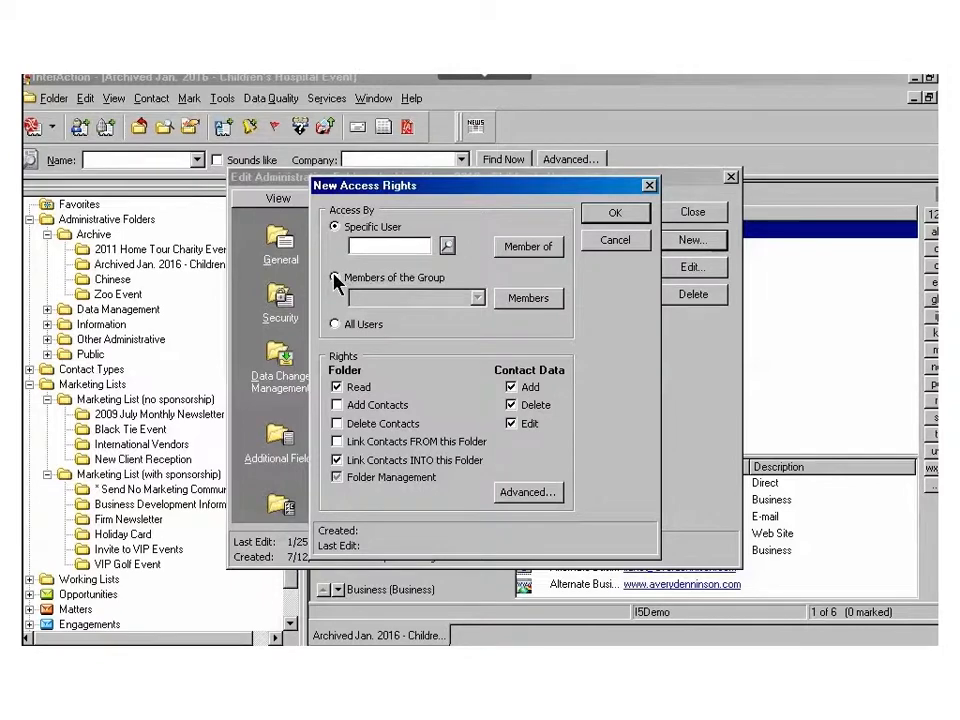
{"action": "left_click", "coordinate": [480, 298]}
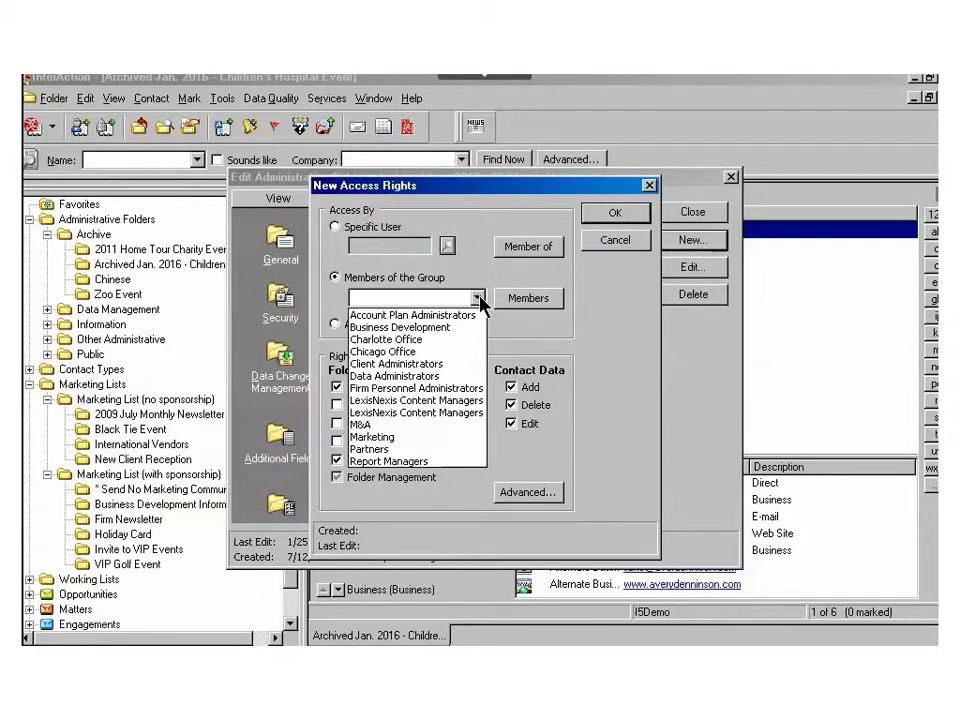
{"action": "left_click", "coordinate": [372, 436]}
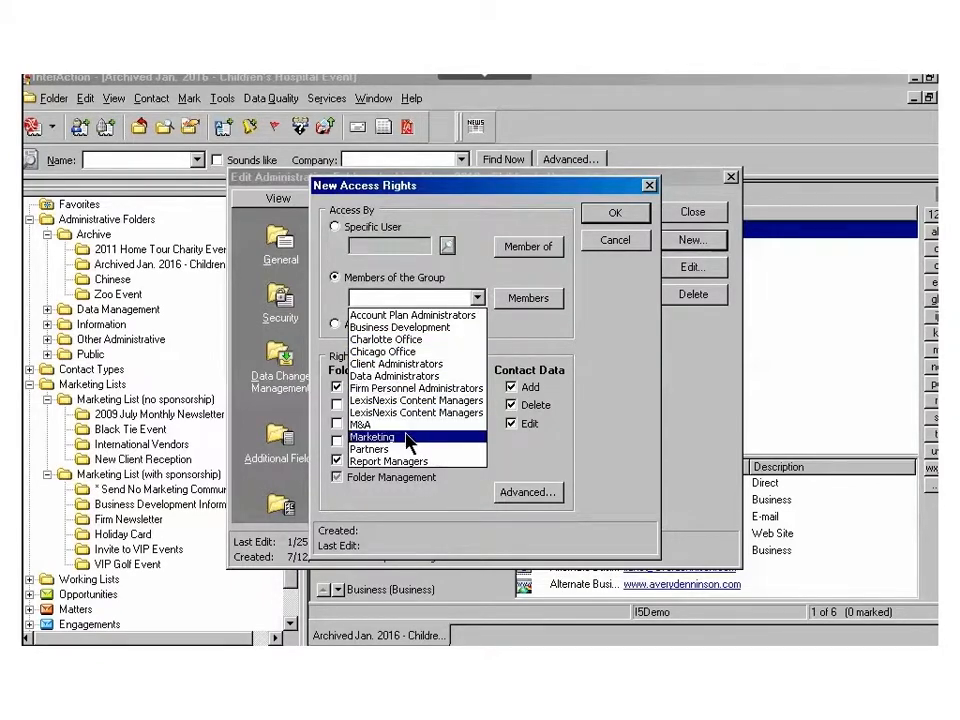
{"action": "left_click", "coordinate": [616, 212]}
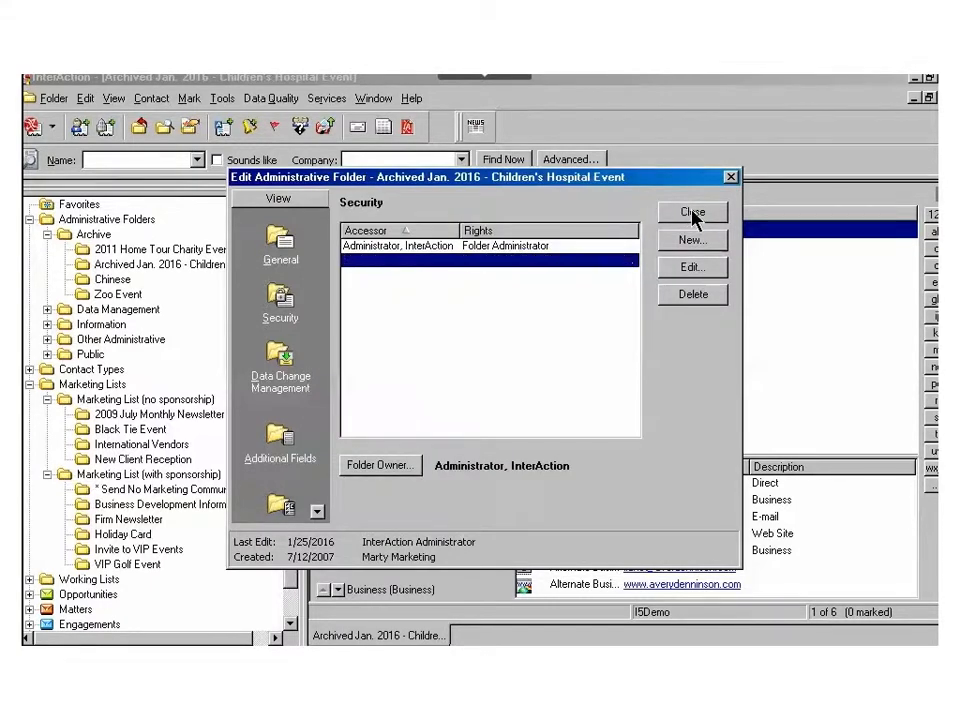
{"action": "left_click", "coordinate": [692, 212]}
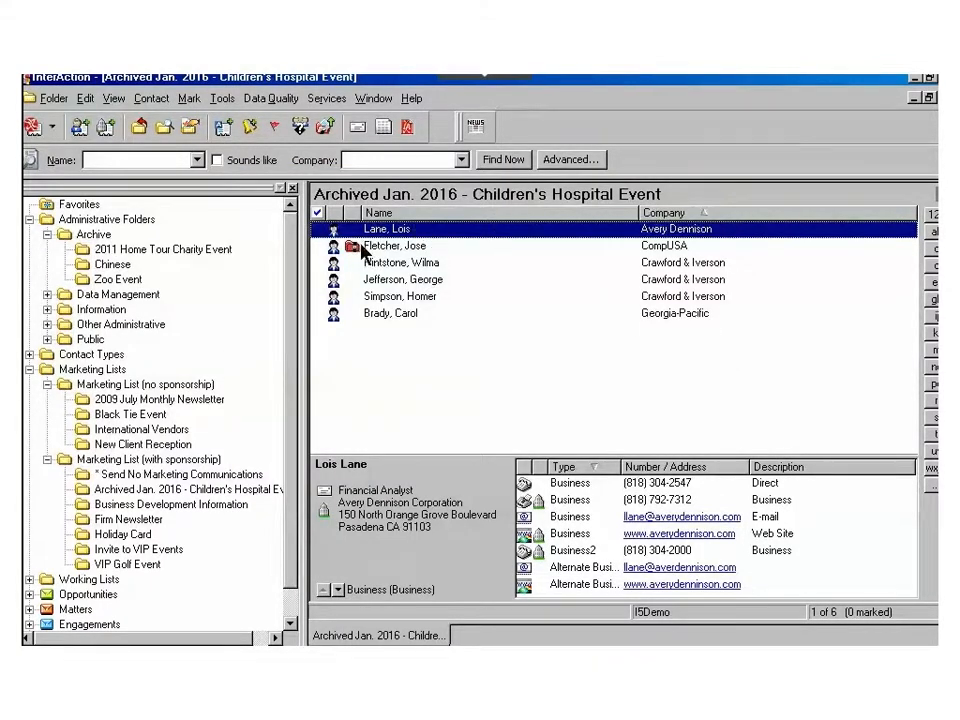
{"action": "mouse_move", "coordinate": [190, 258]}
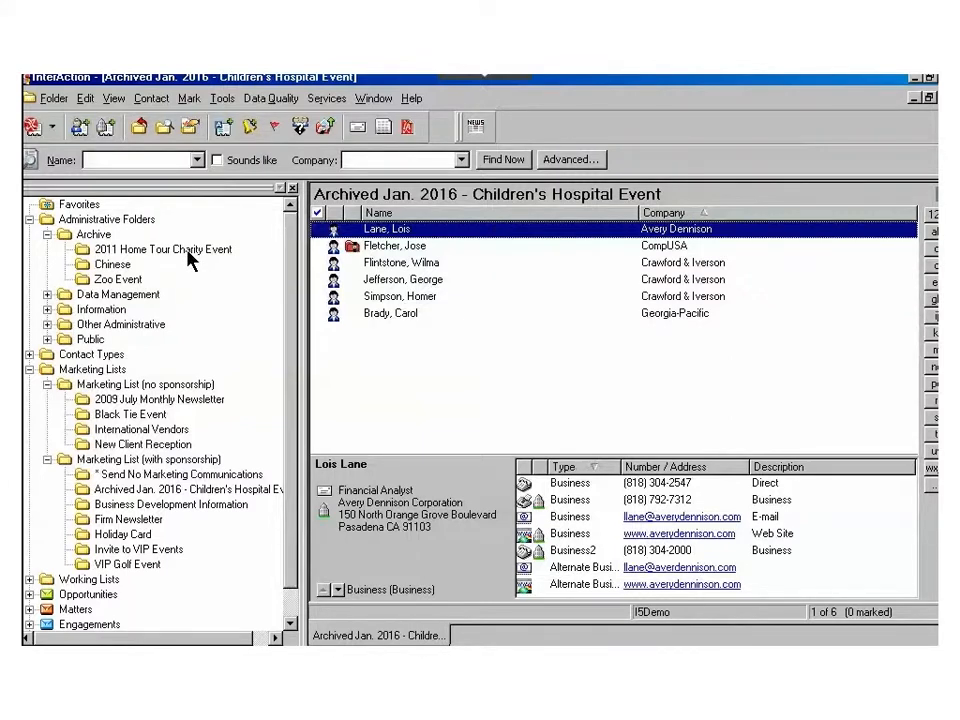
{"action": "left_click", "coordinate": [188, 488]}
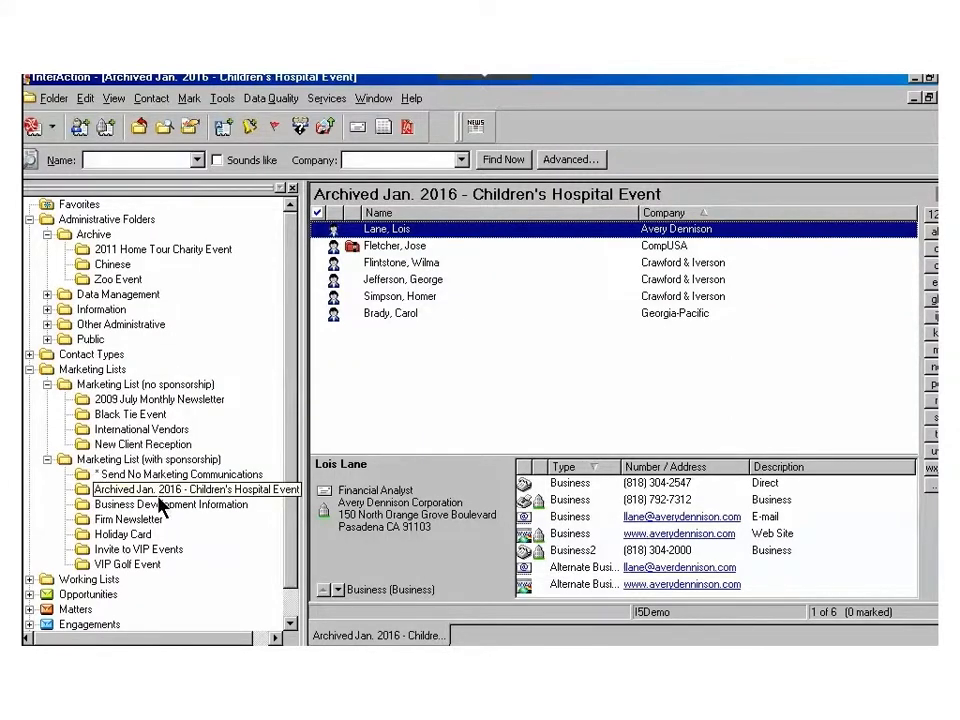